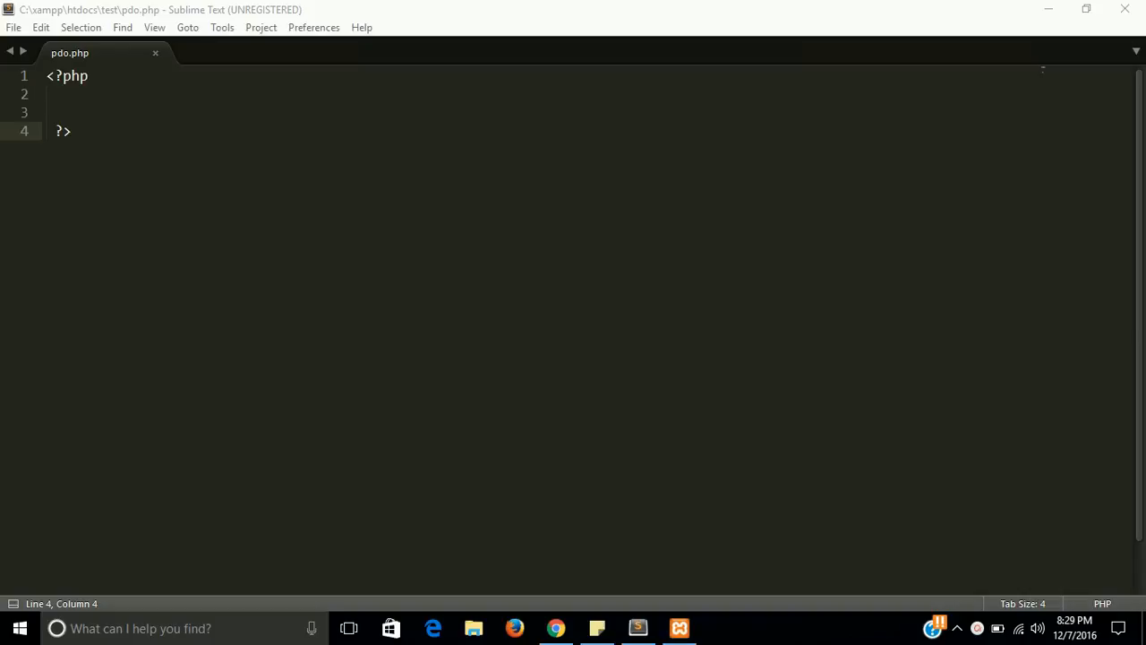
{"action": "mouse_move", "coordinate": [140, 111]}
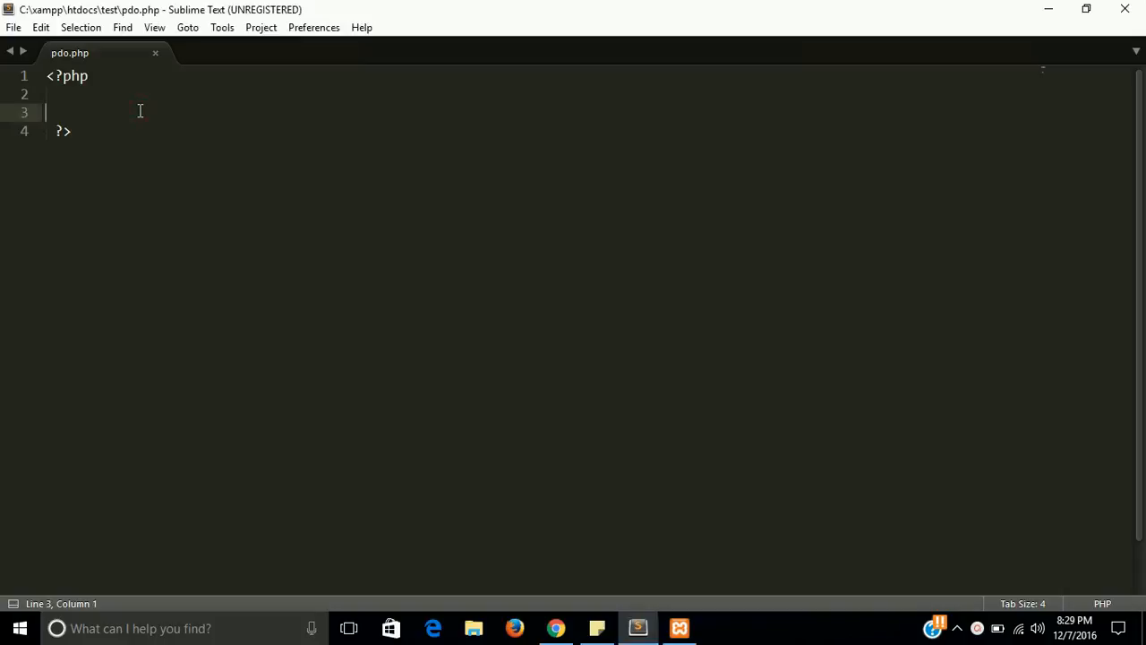
- Start line 2 with $connect = new pdo('mysql as the connection statement
{"action": "type", "text": "$c"}
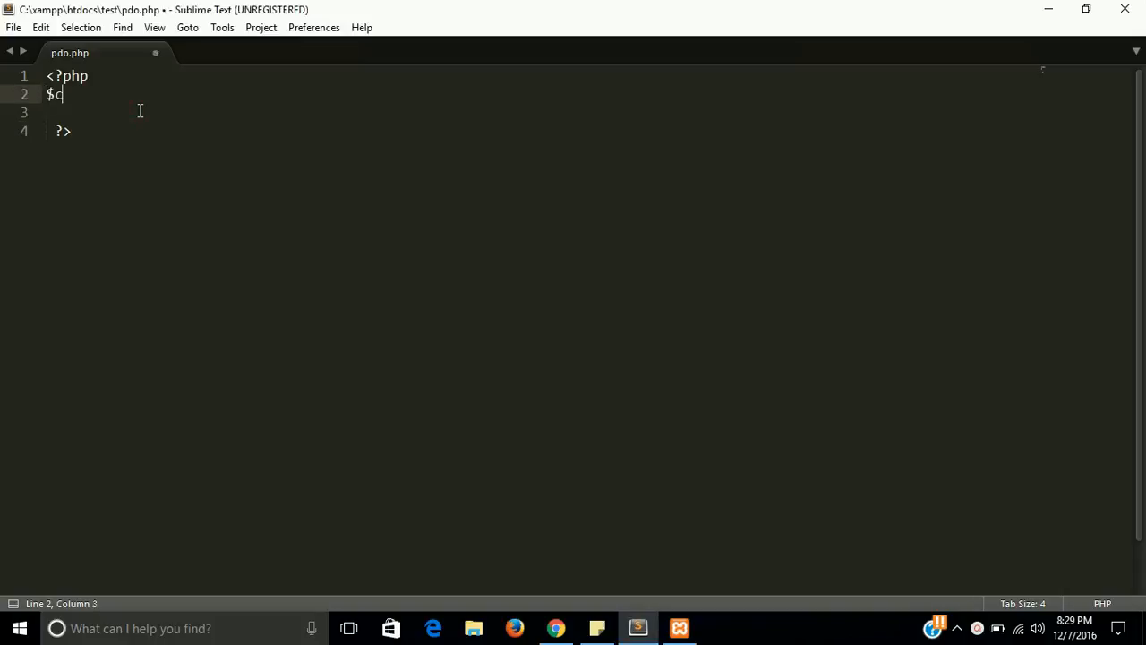
{"action": "type", "text": "onne"}
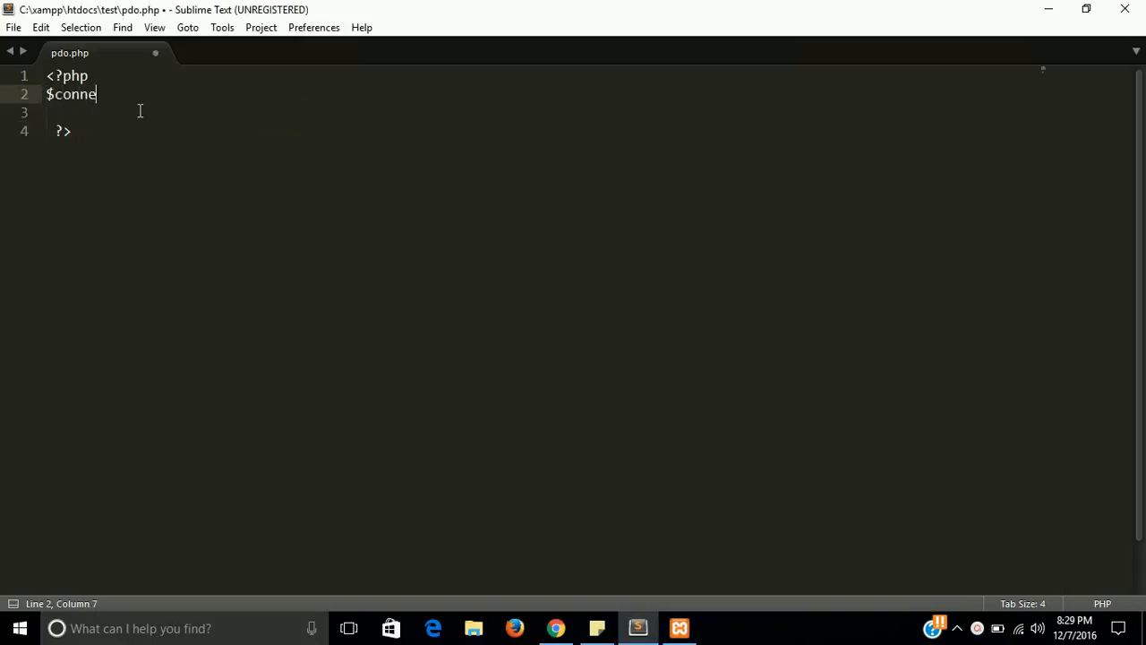
{"action": "type", "text": "ct"}
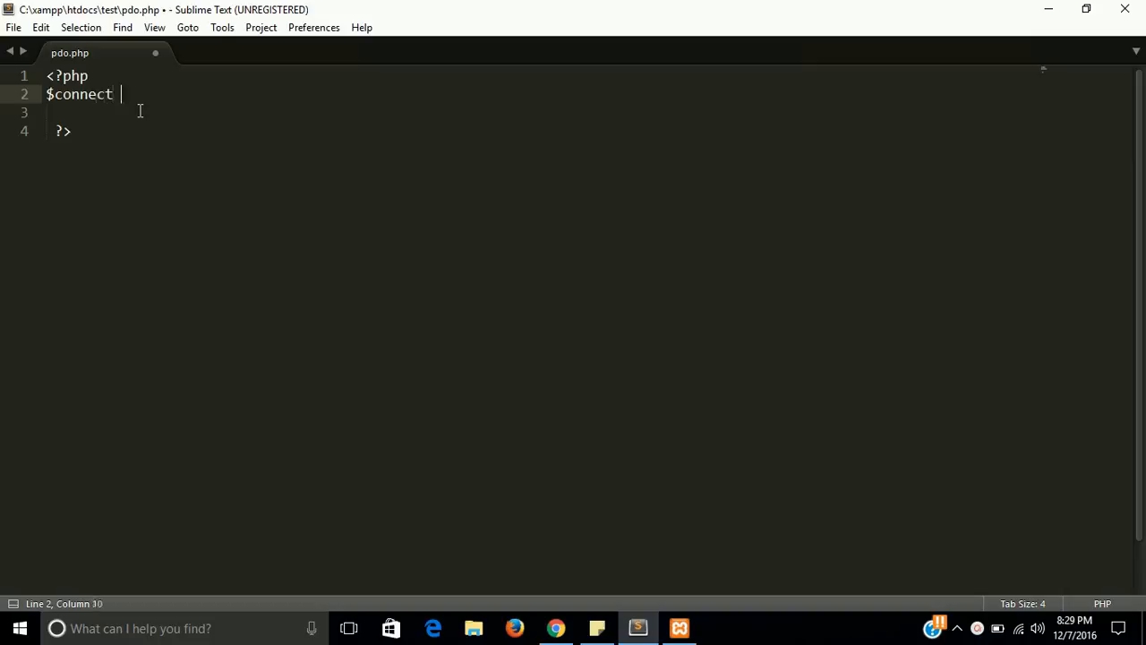
{"action": "type", "text": "= new"}
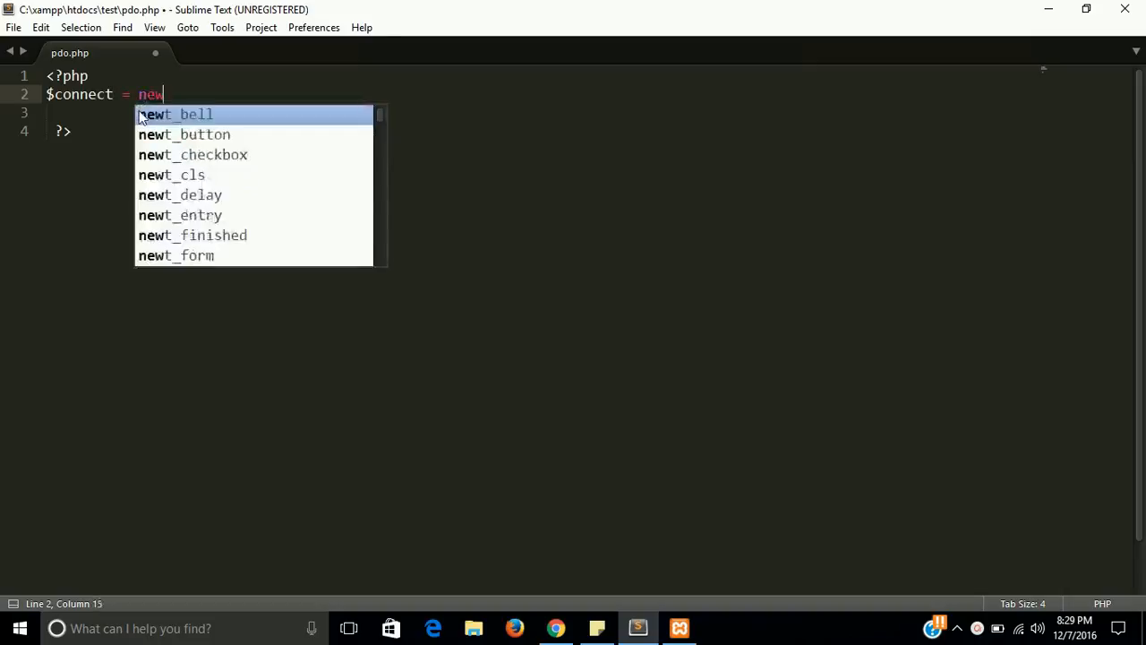
{"action": "type", "text": "pdo"}
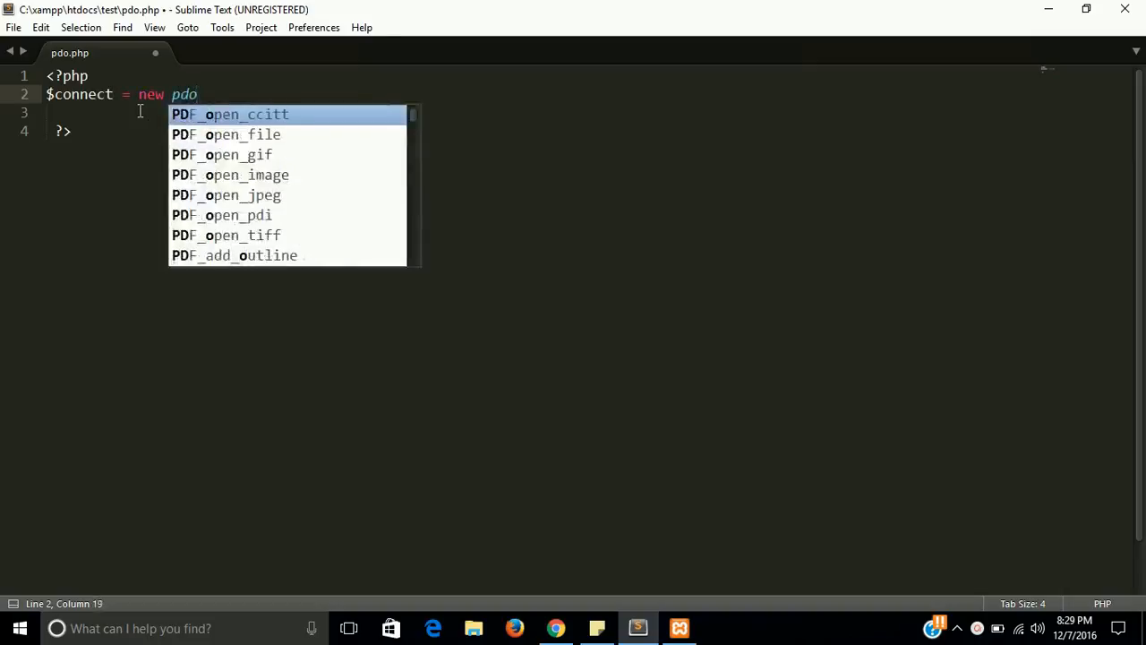
{"action": "type", "text": "()"}
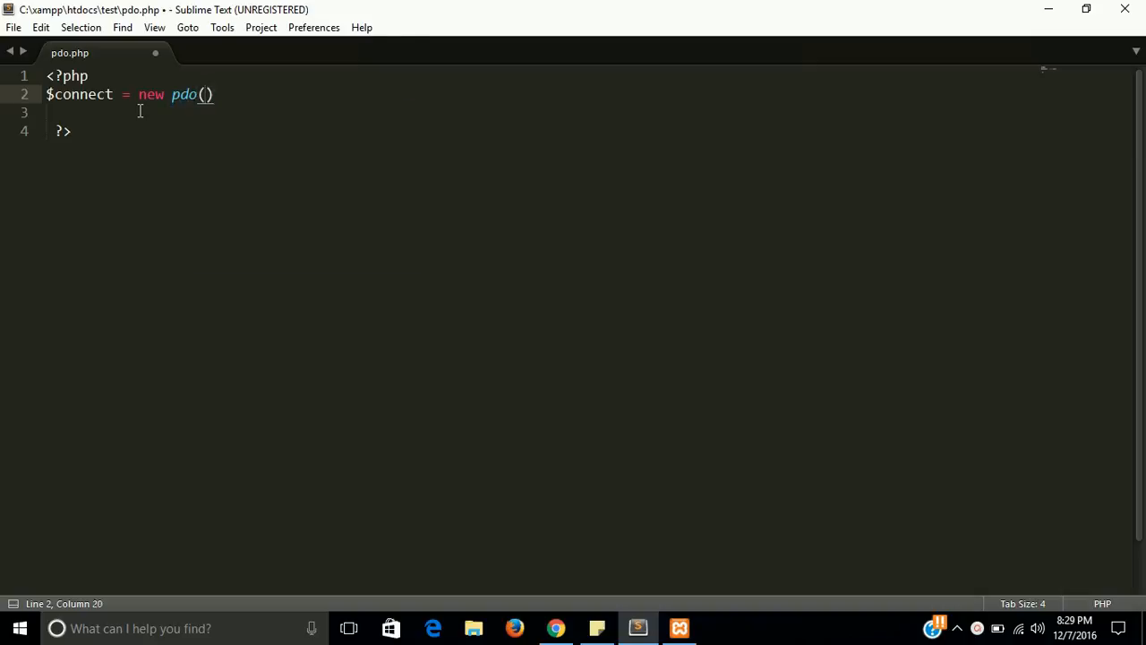
{"action": "type", "text": "'"}
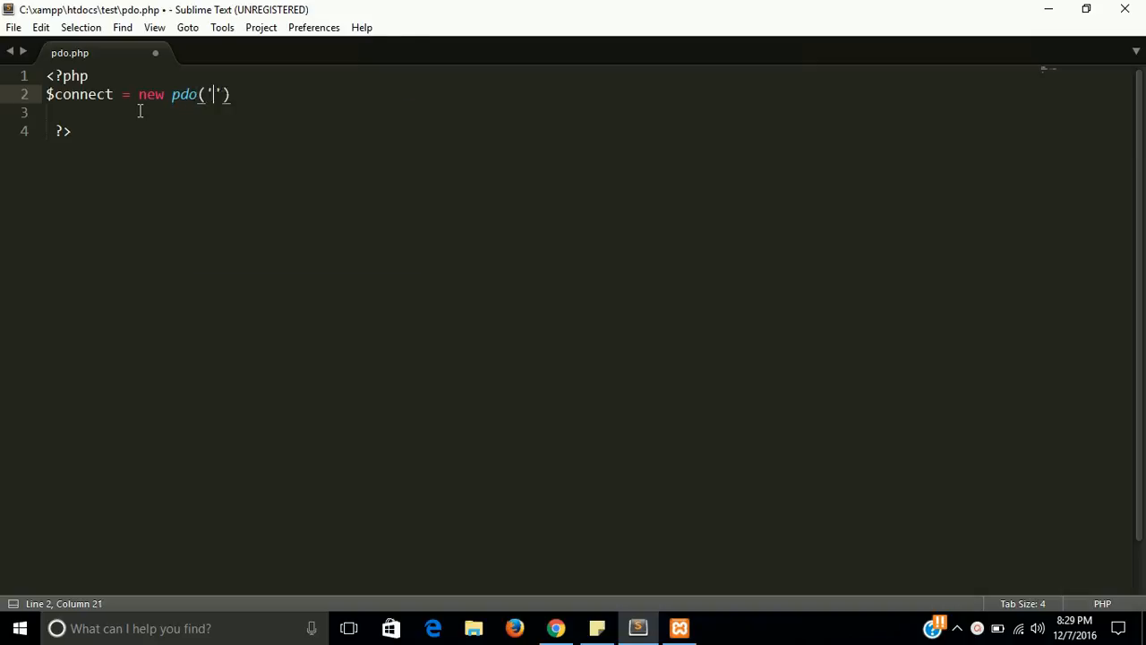
{"action": "type", "text": "mysql:"}
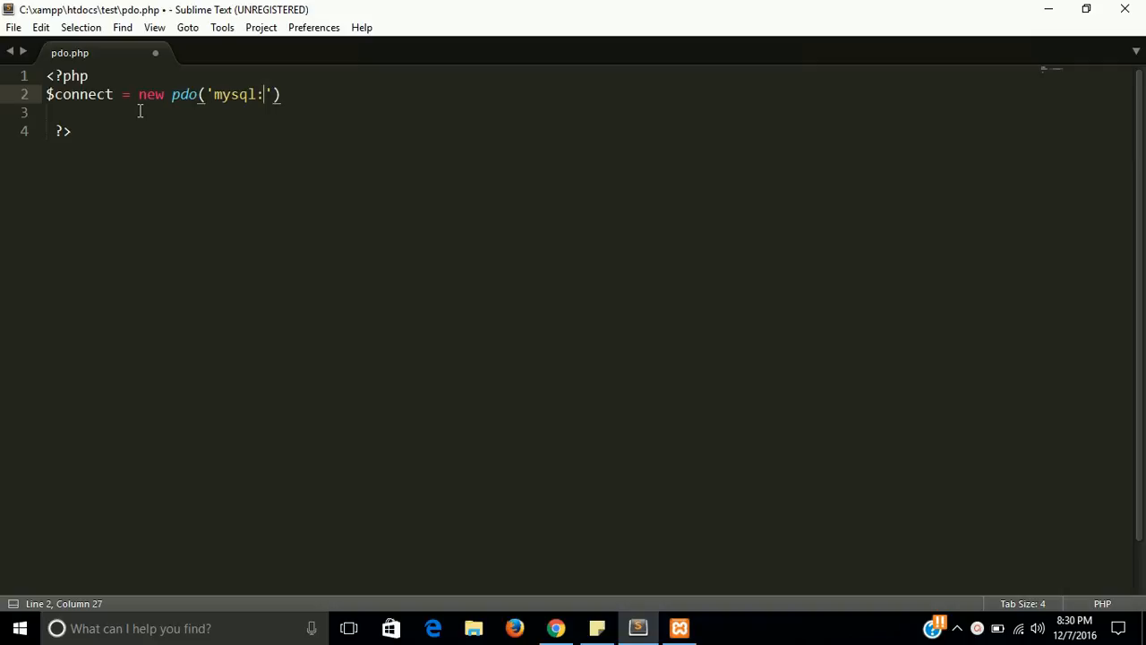
- Extend the DSN with host=localhost and dbname=, briefly checking the browser
{"action": "type", "text": "h"}
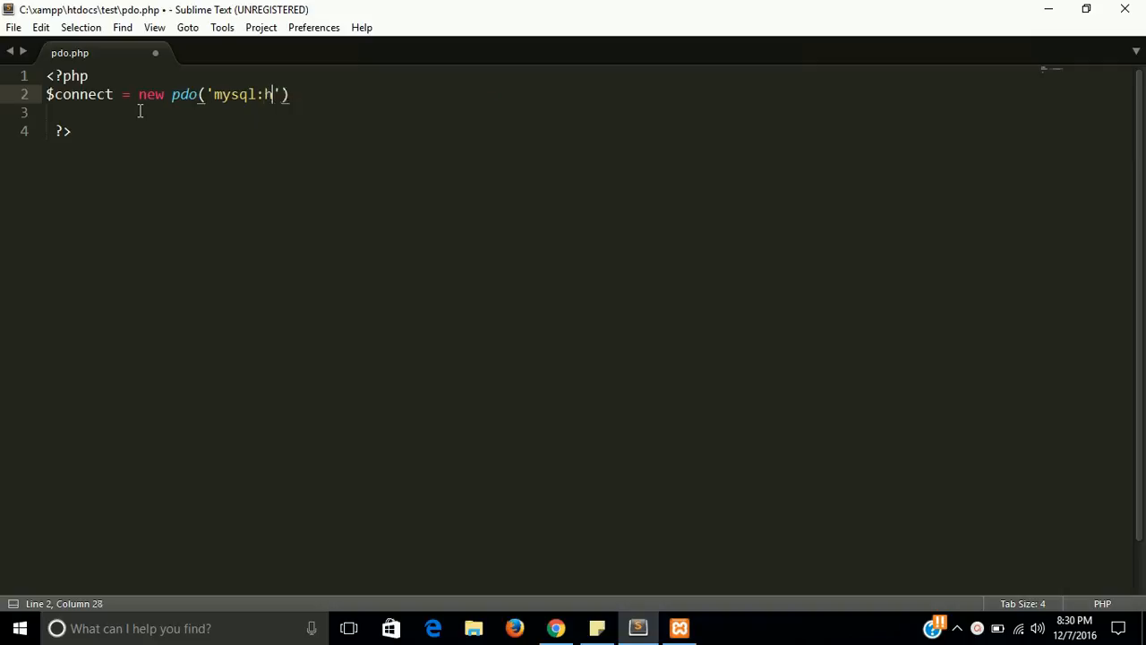
{"action": "type", "text": "ost:"}
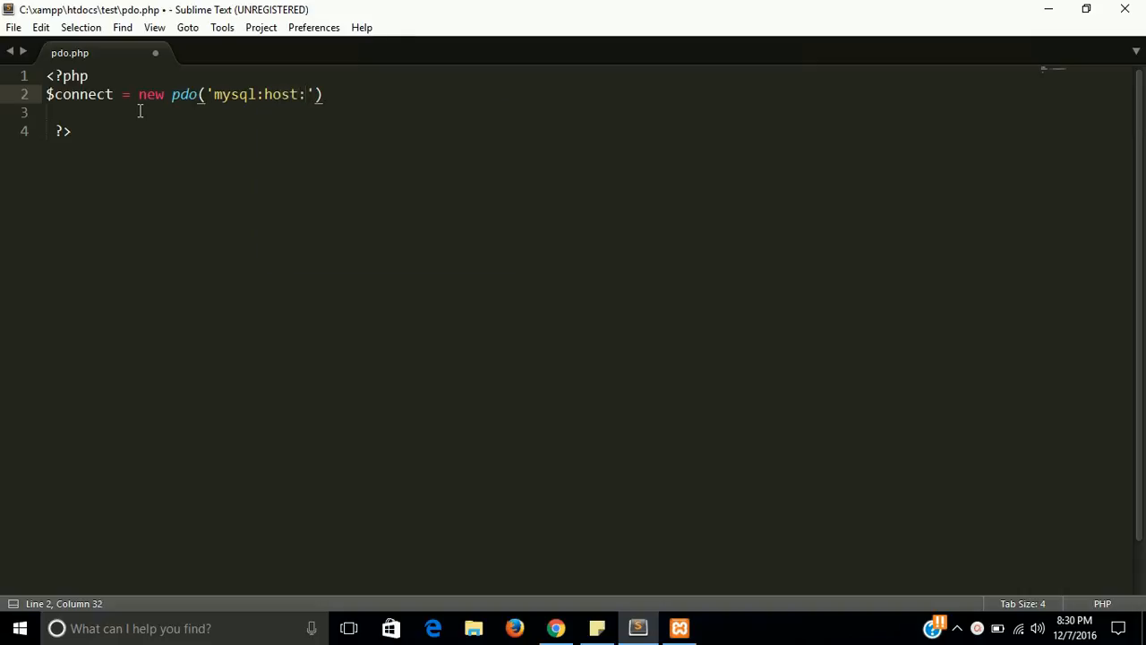
{"action": "type", "text": "localho"}
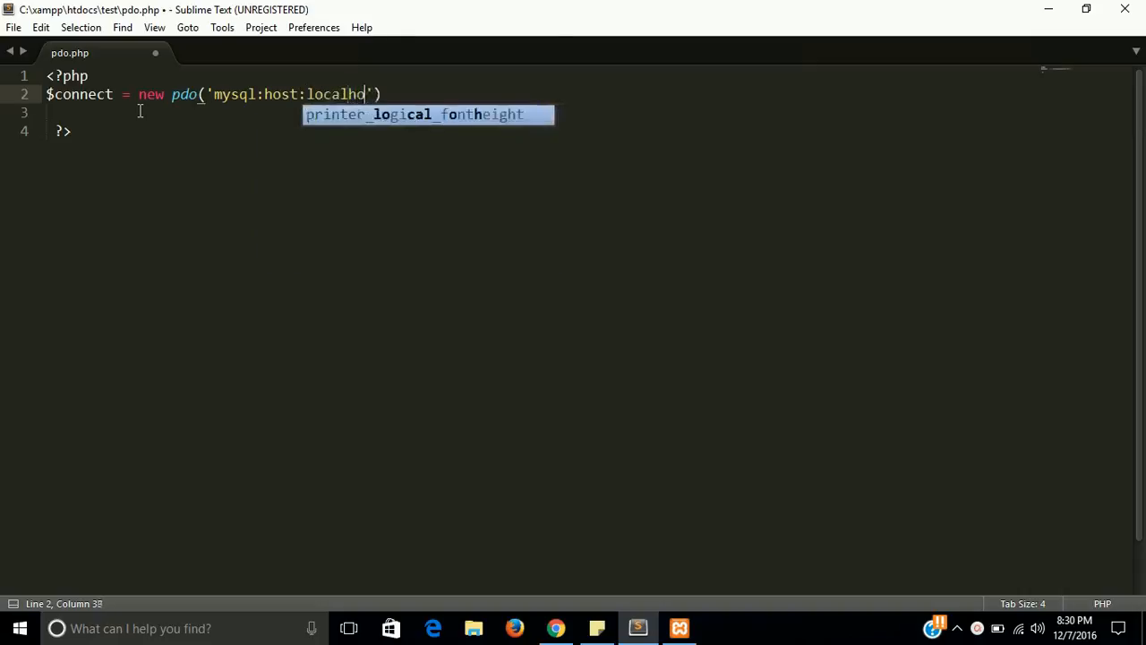
{"action": "type", "text": "st"}
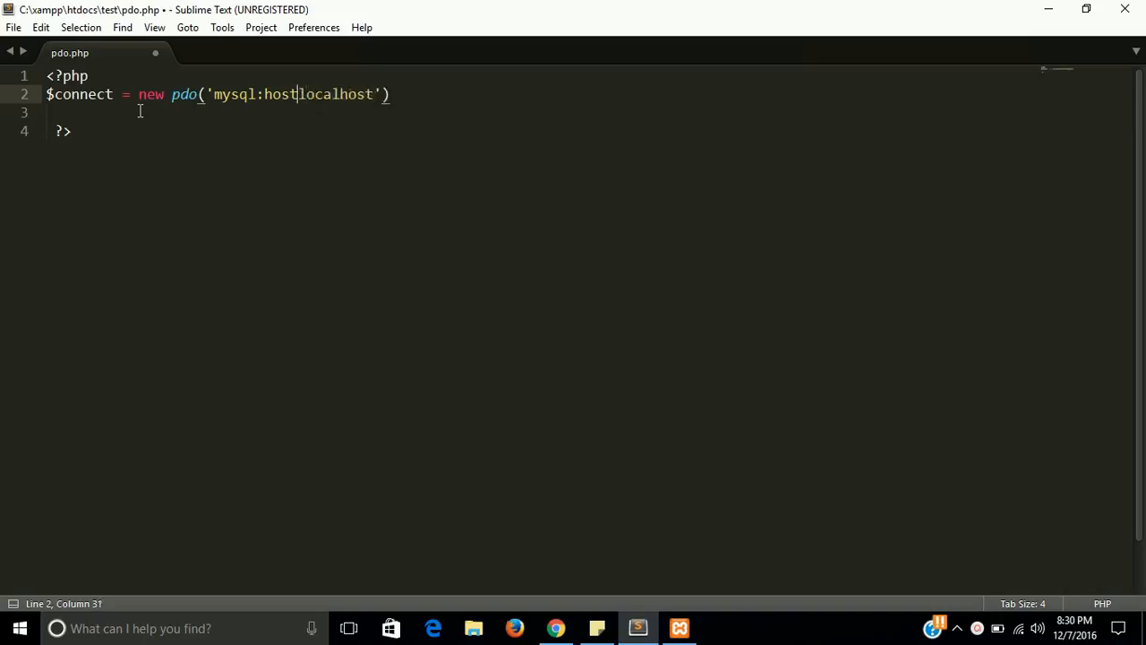
{"action": "type", "text": "=l"}
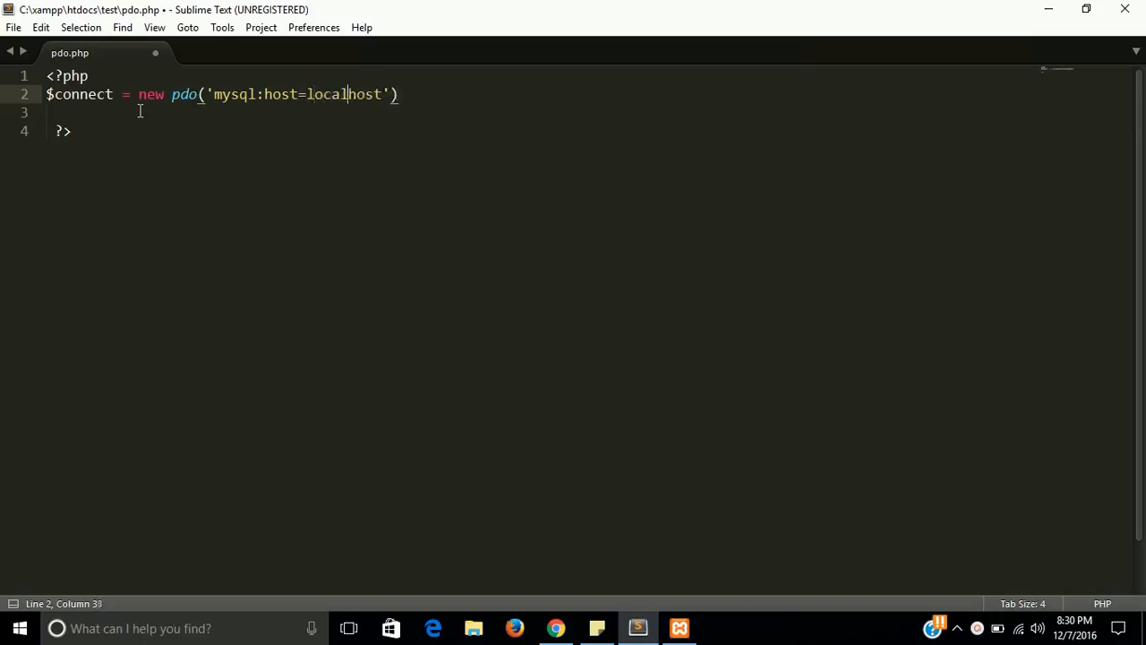
{"action": "type", "text": ";"}
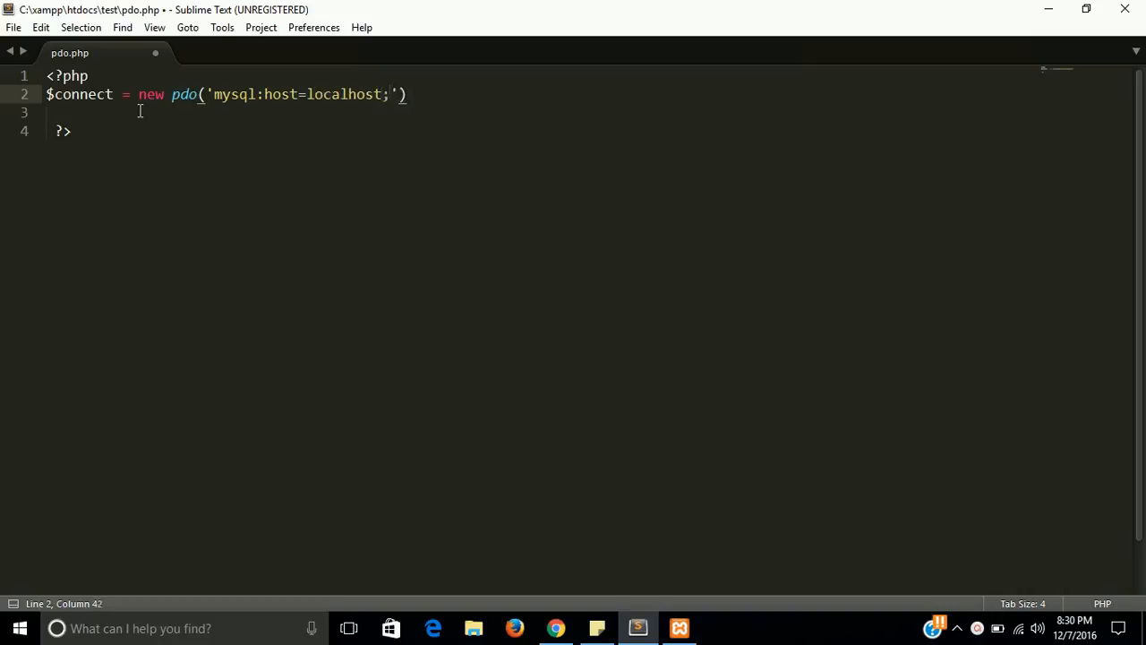
{"action": "type", "text": "dbn"}
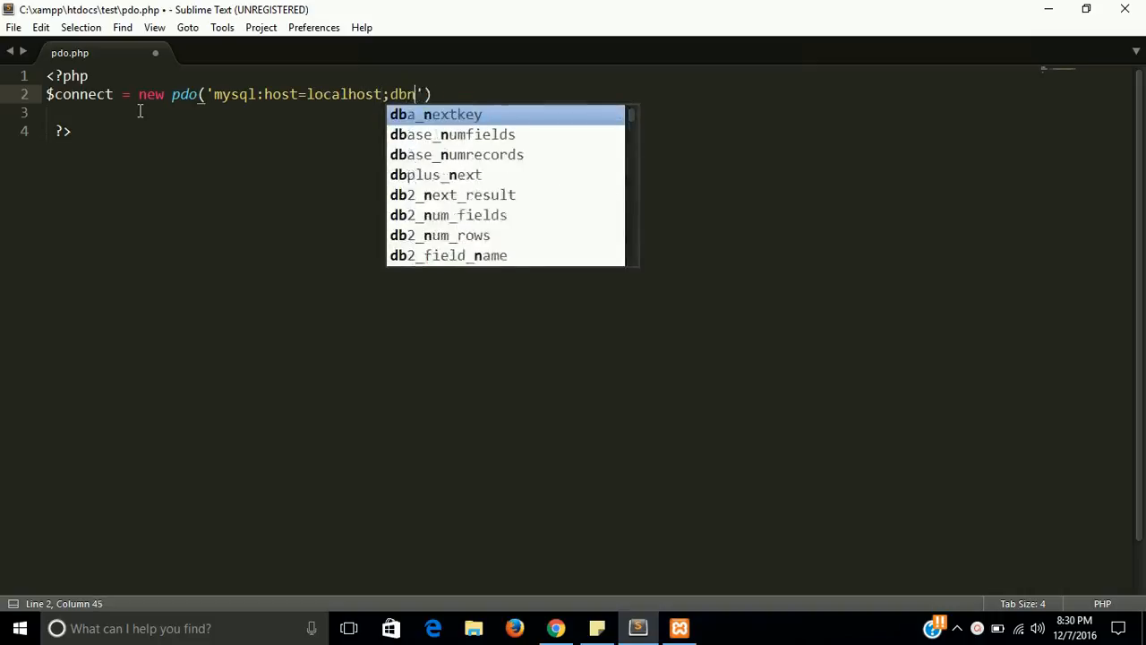
{"action": "type", "text": "ame="}
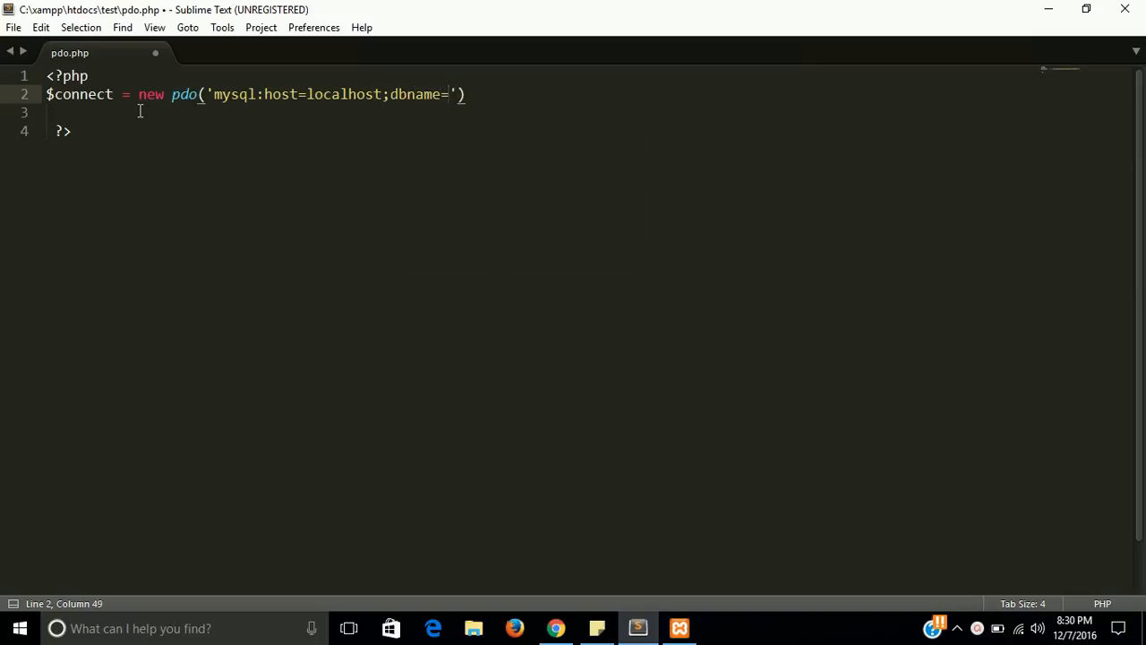
{"action": "left_click", "coordinate": [556, 627]}
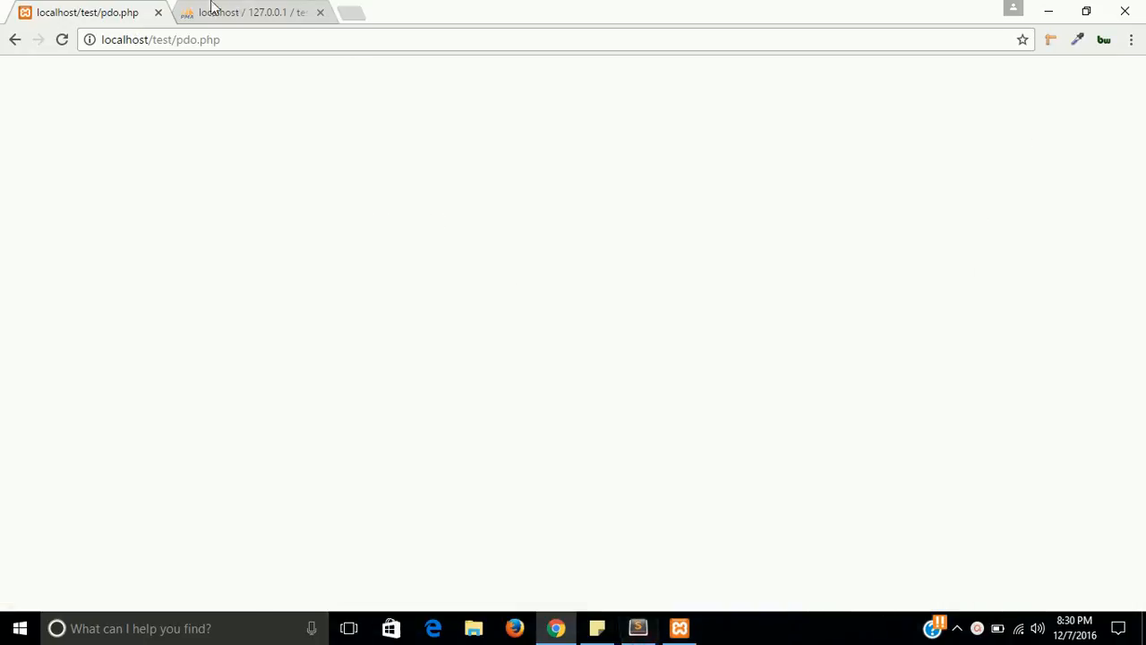
{"action": "left_click", "coordinate": [251, 11]}
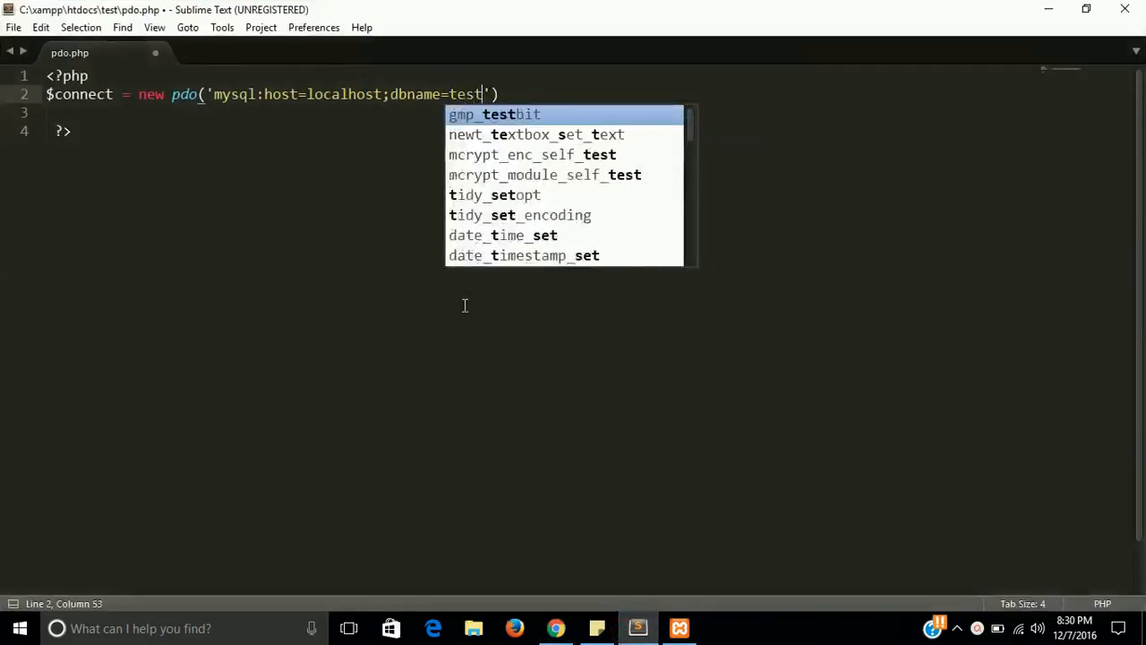
- Pass 'root' as the username and null as the password to pdo()
{"action": "type", "text": ","}
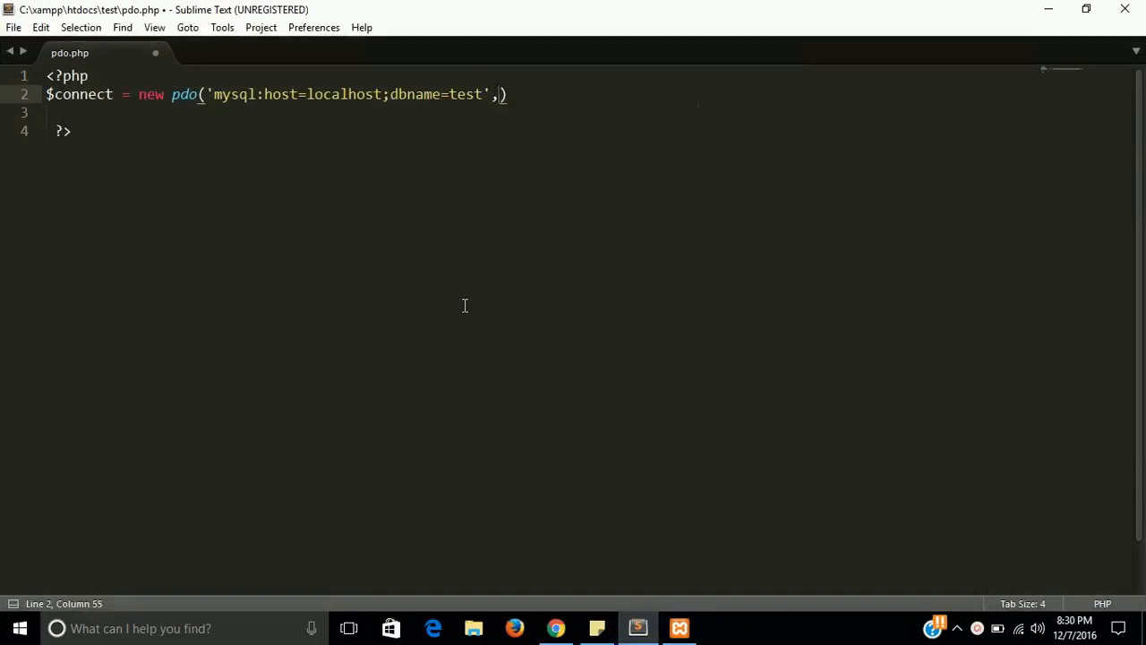
{"action": "type", "text": "''"}
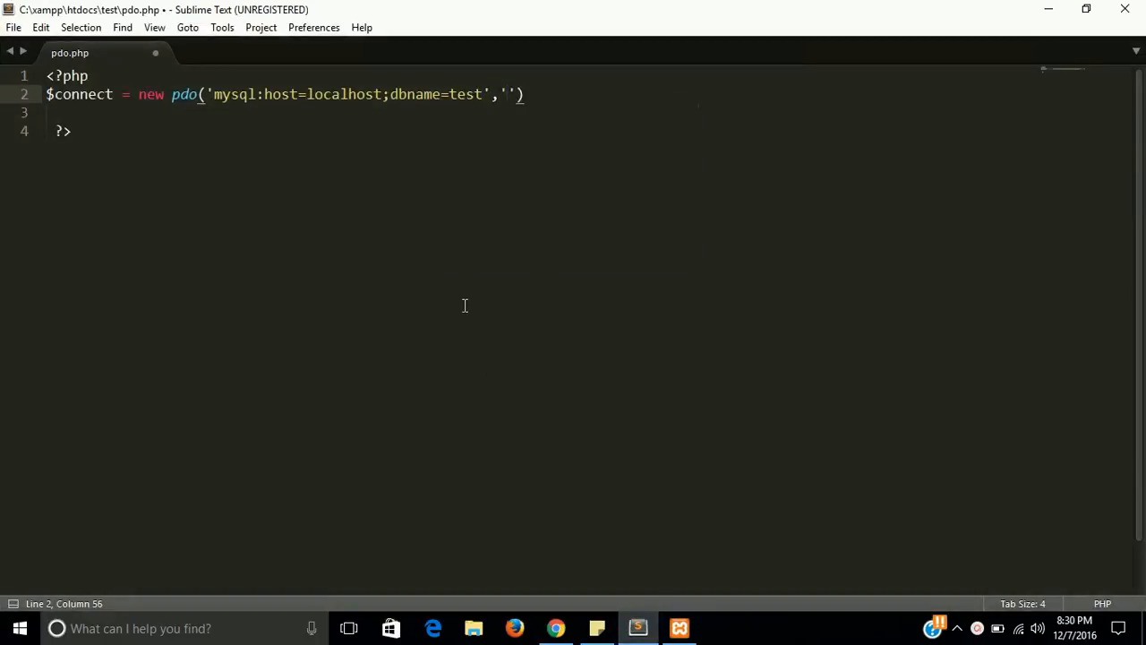
{"action": "type", "text": "root"}
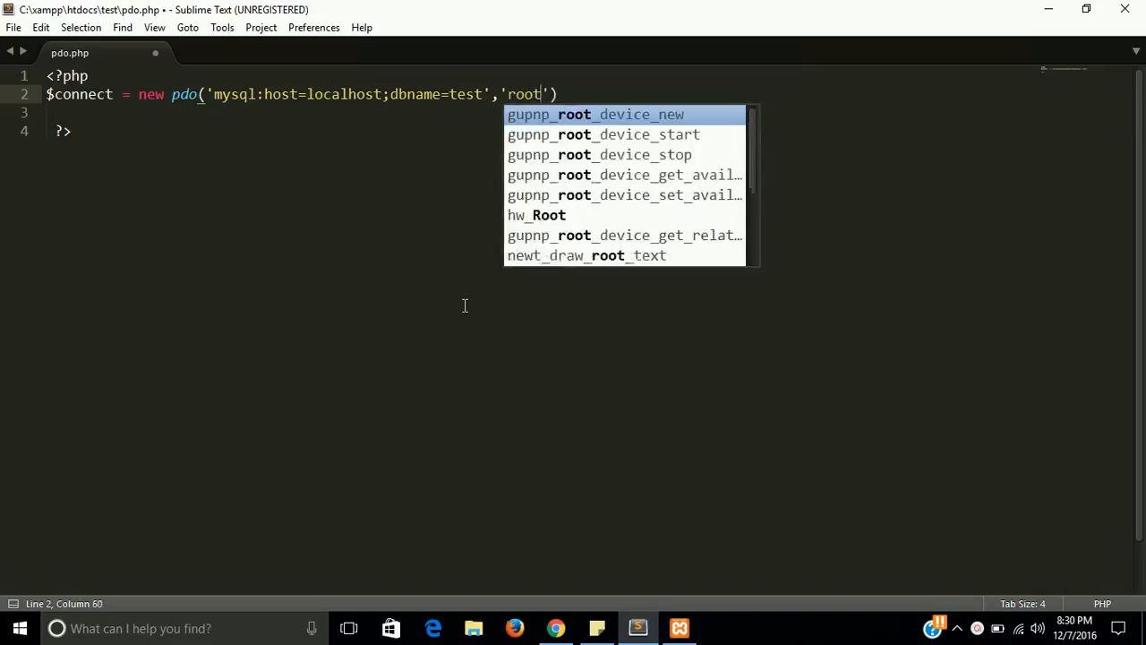
{"action": "type", "text": ","}
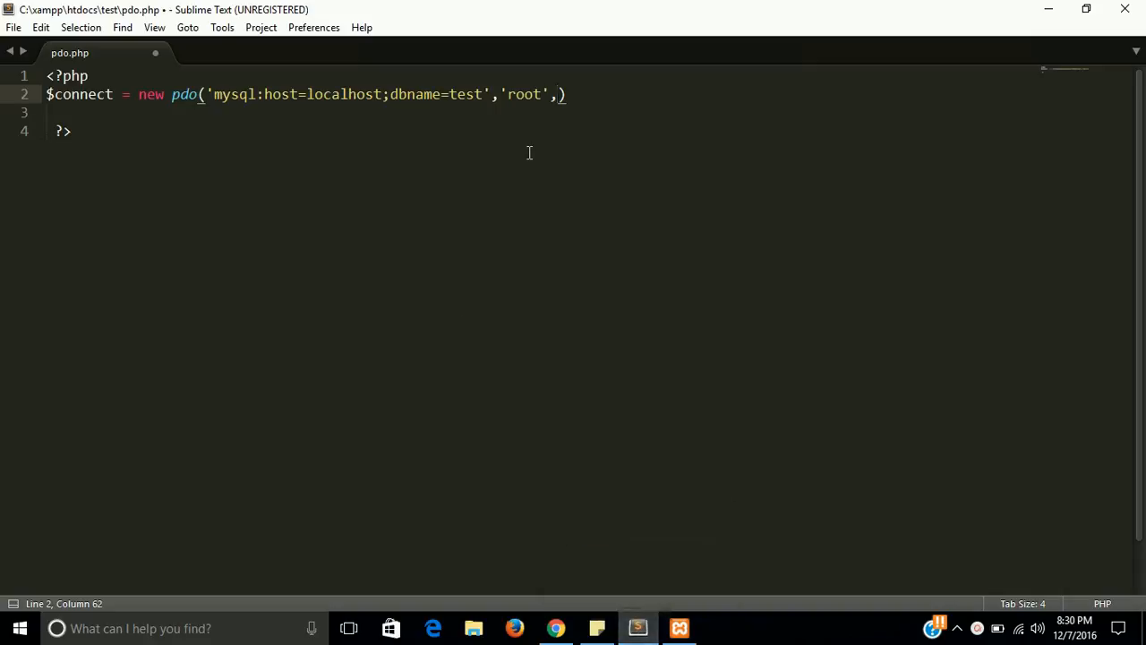
{"action": "type", "text": "null"}
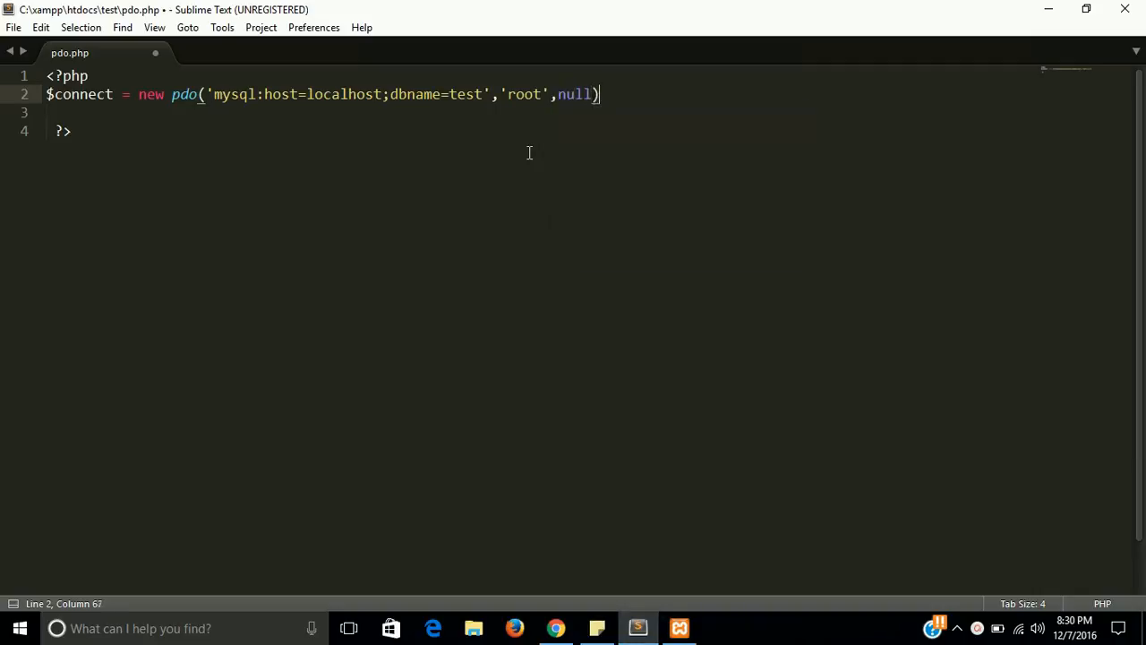
- Save pdo.php, dismissing the unregistered-copy license reminder
{"action": "key", "text": "ctrl+s"}
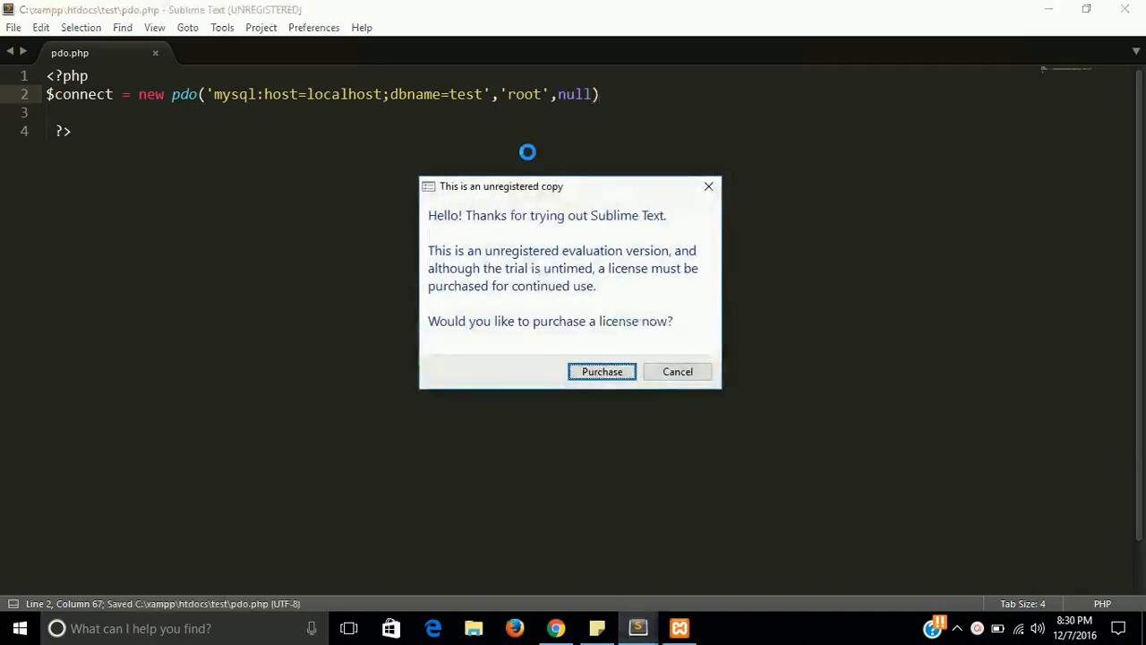
{"action": "left_click", "coordinate": [677, 371]}
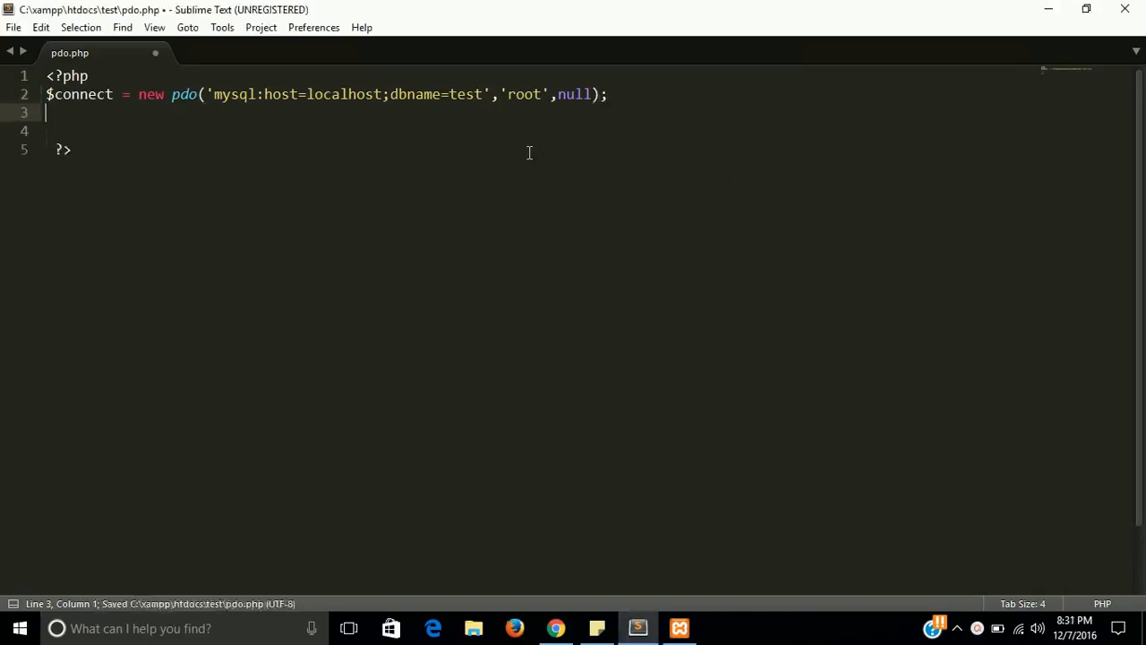
{"action": "key", "text": "ctrl+s"}
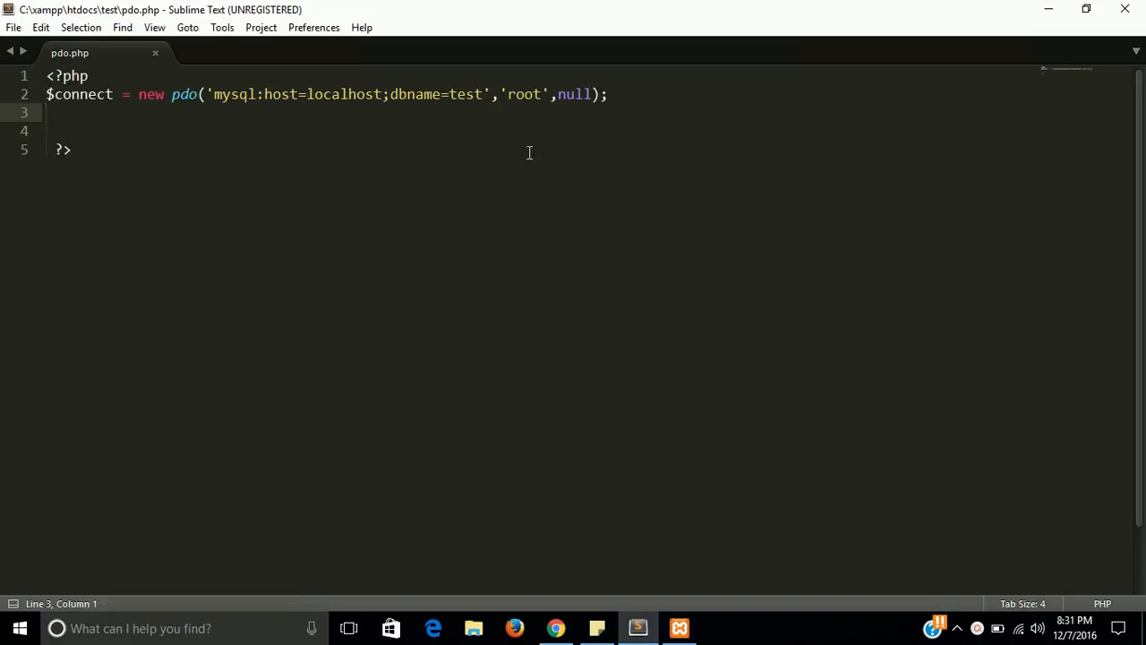
- Write the query "select * from user"; on line 3 and start a new line
{"action": "type", "text": "$"}
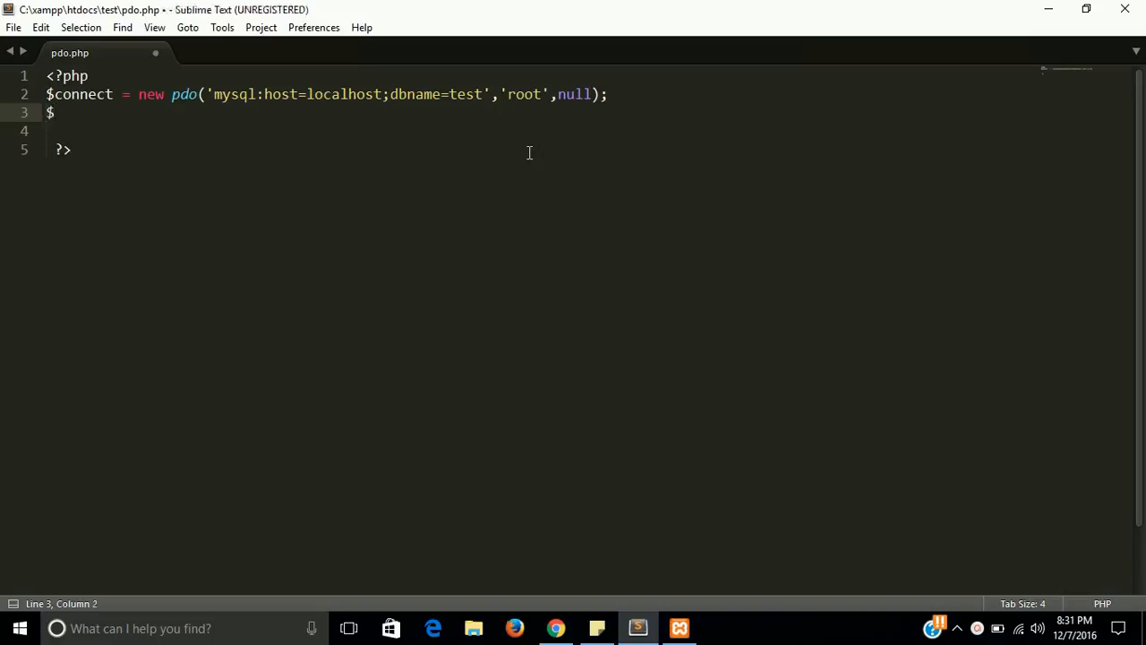
{"action": "type", "text": "quer"}
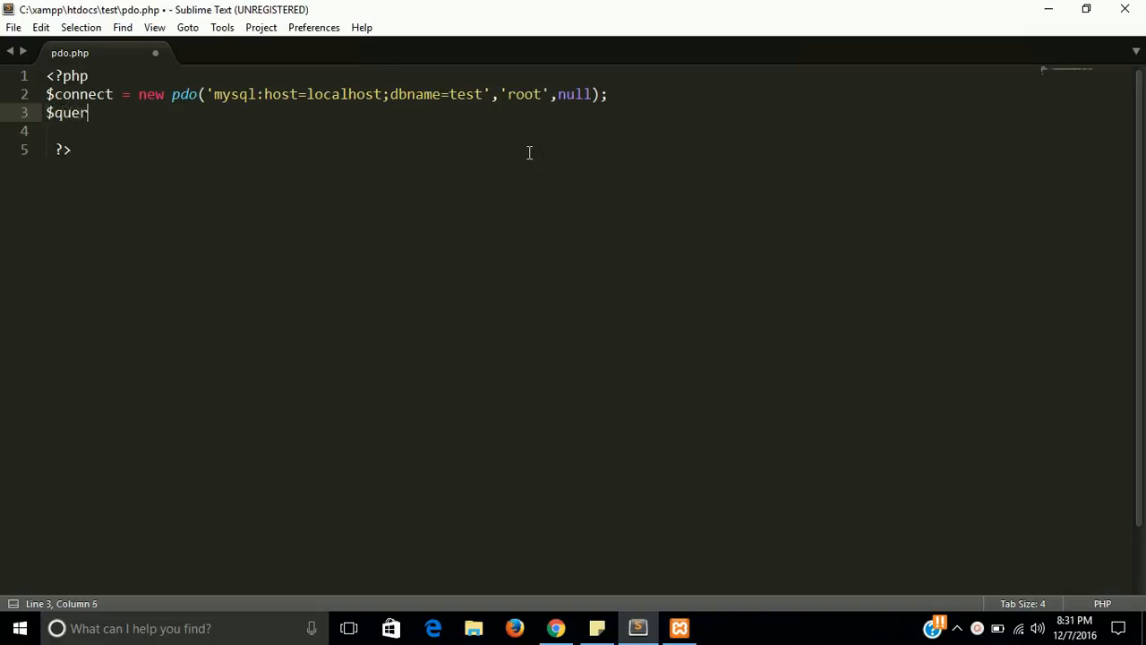
{"action": "key", "text": "BackSpace"}
{"action": "type", "text": "$sql="}
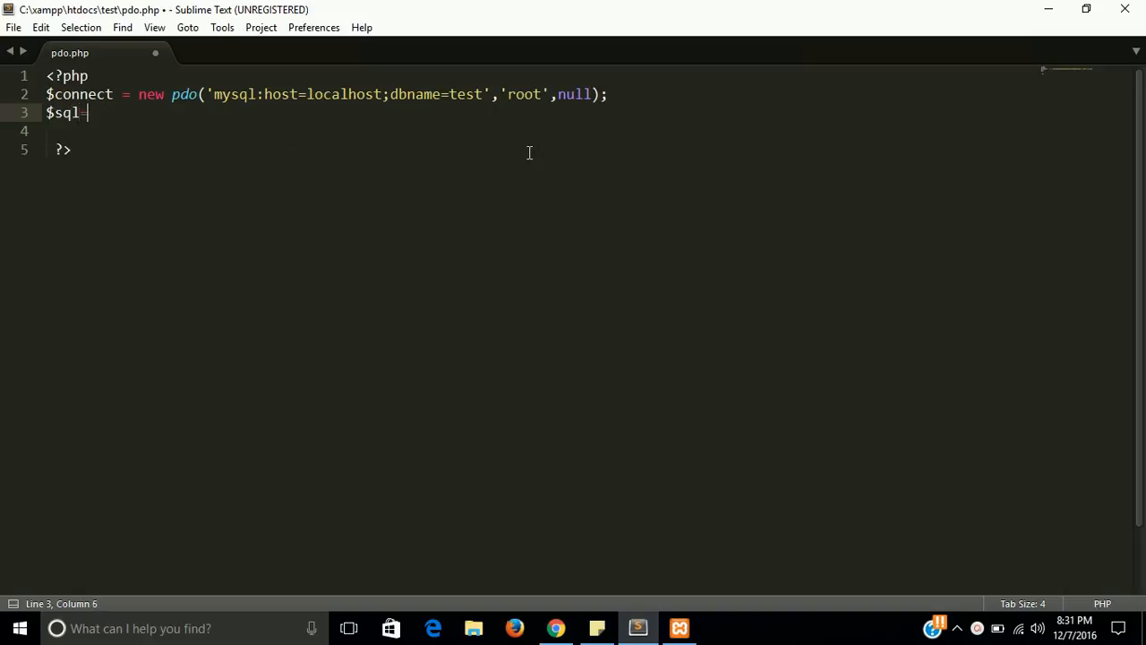
{"action": "type", "text": "\"select \""}
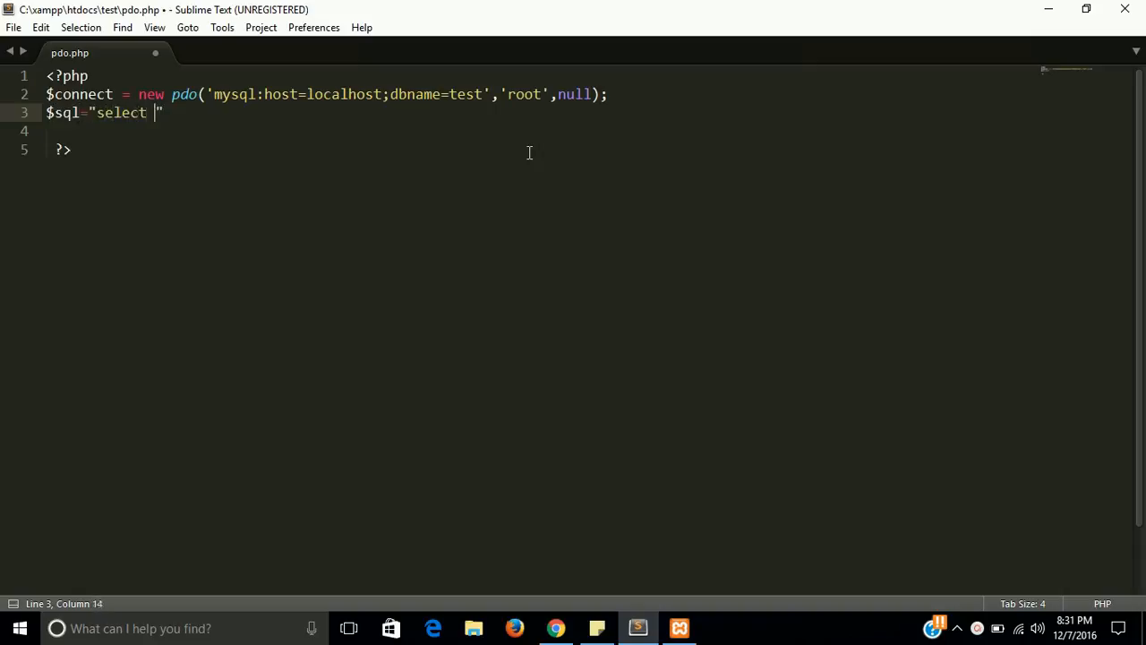
{"action": "type", "text": "* from"}
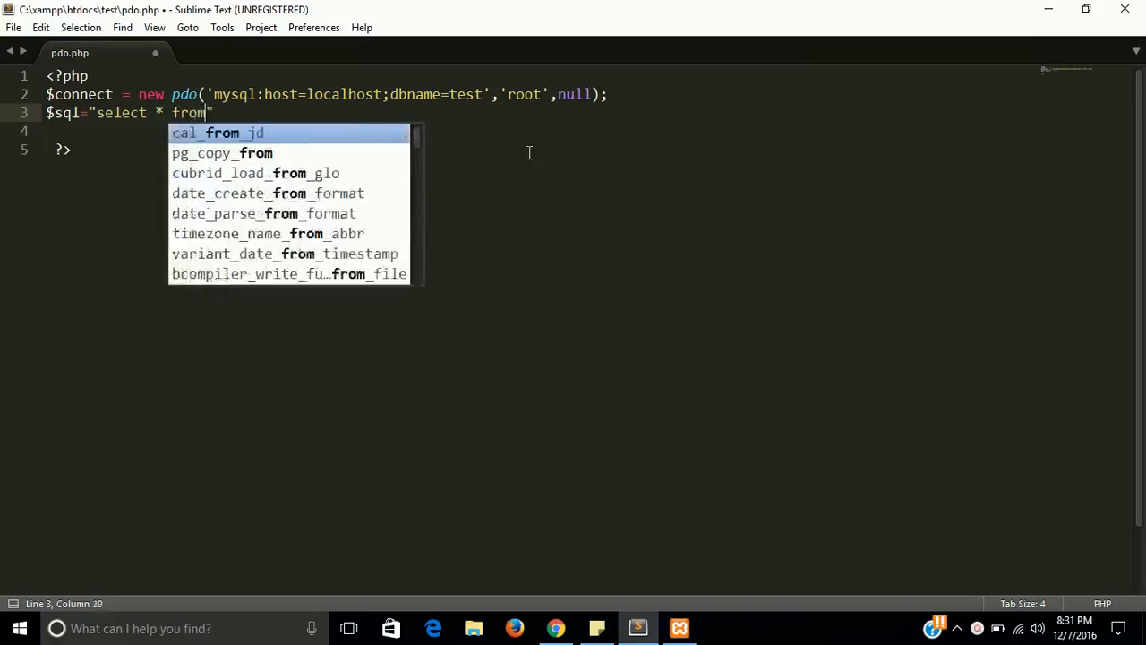
{"action": "type", "text": "us"}
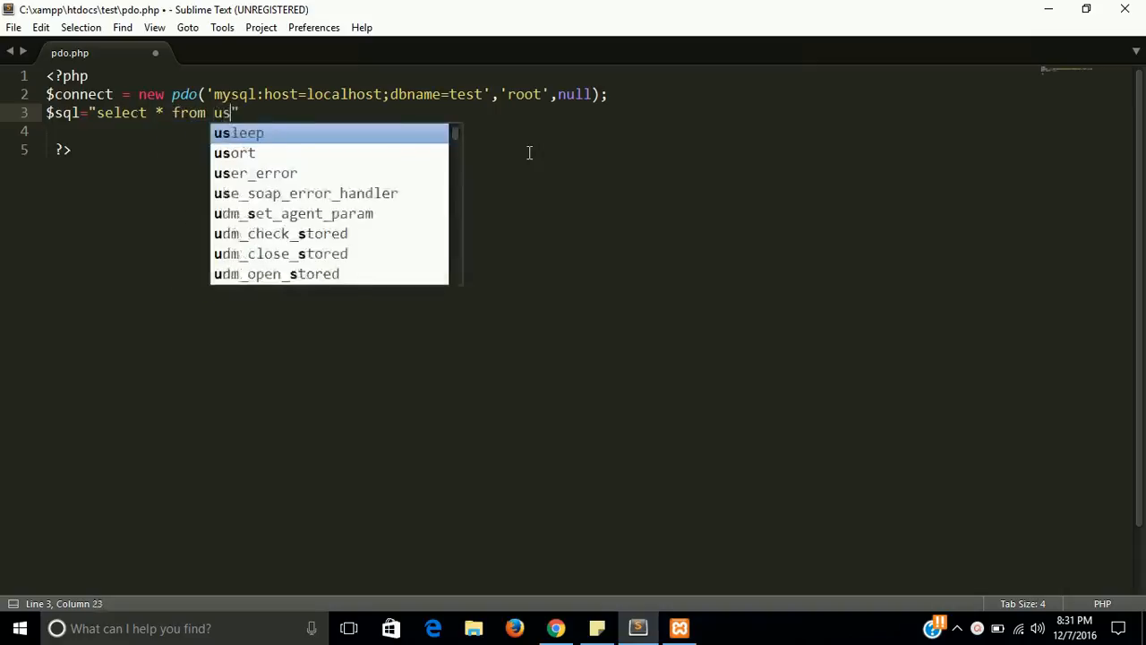
{"action": "type", "text": "er\";"}
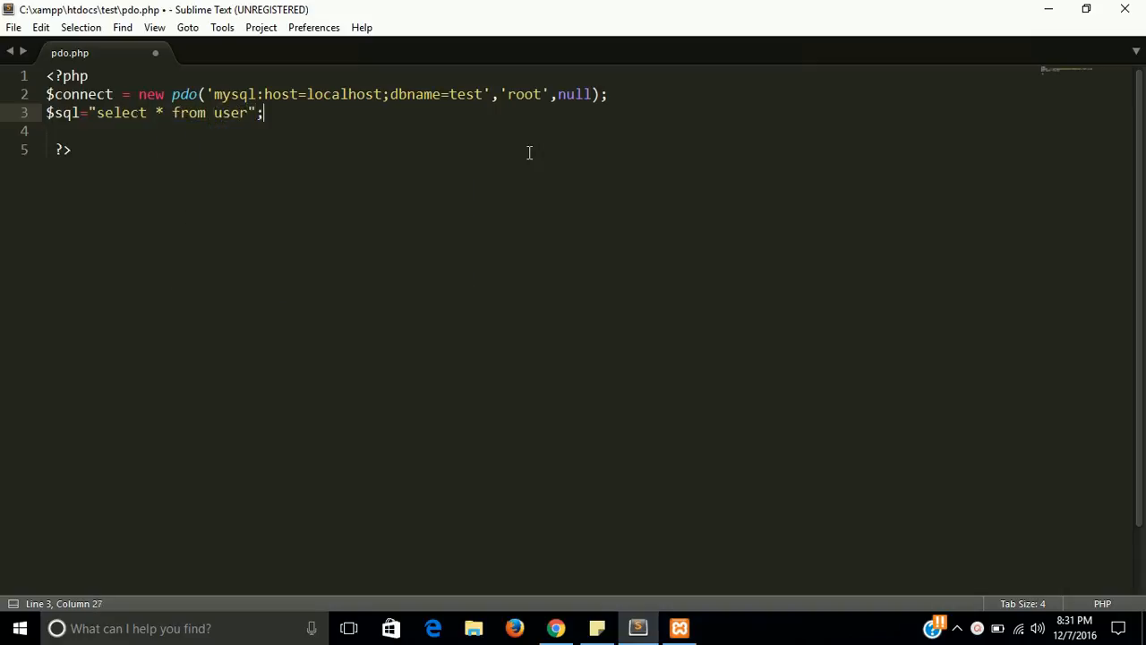
{"action": "key", "text": "enter"}
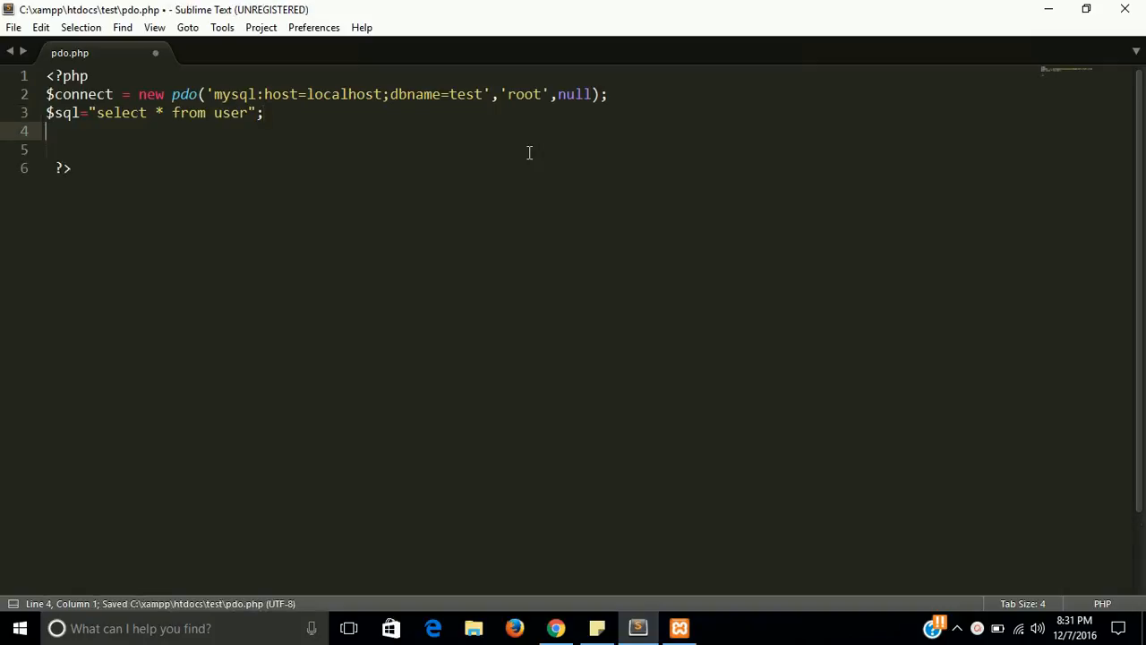
- Start a foreach loop over $connect->query($sql) as $row
{"action": "type", "text": "foreach("}
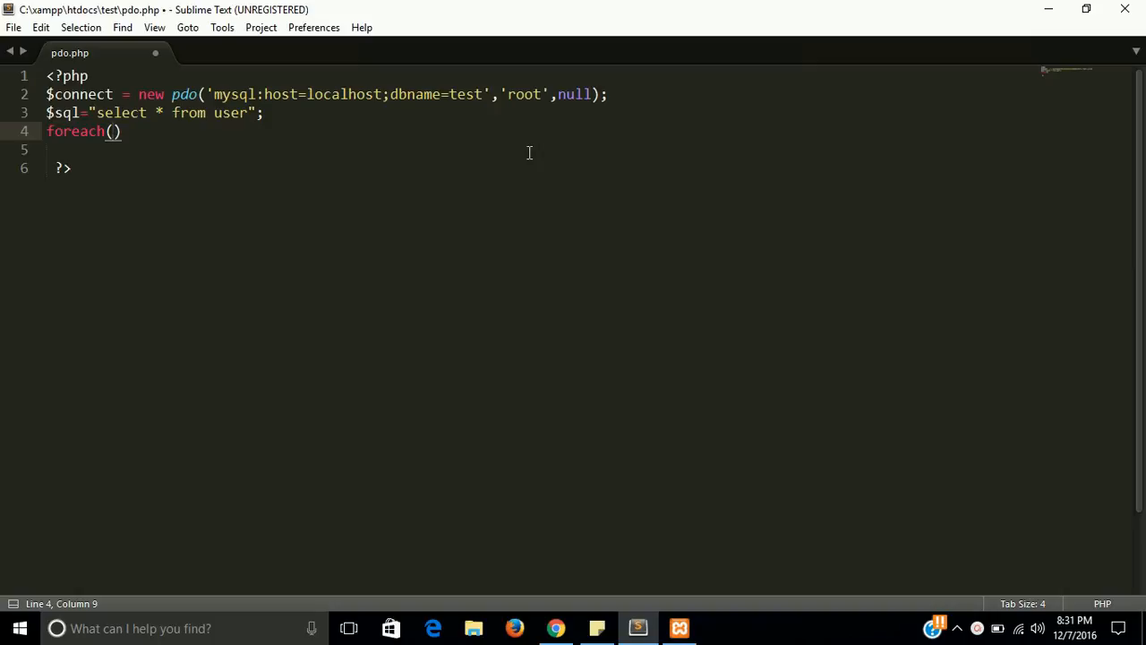
{"action": "type", "text": "$connect"}
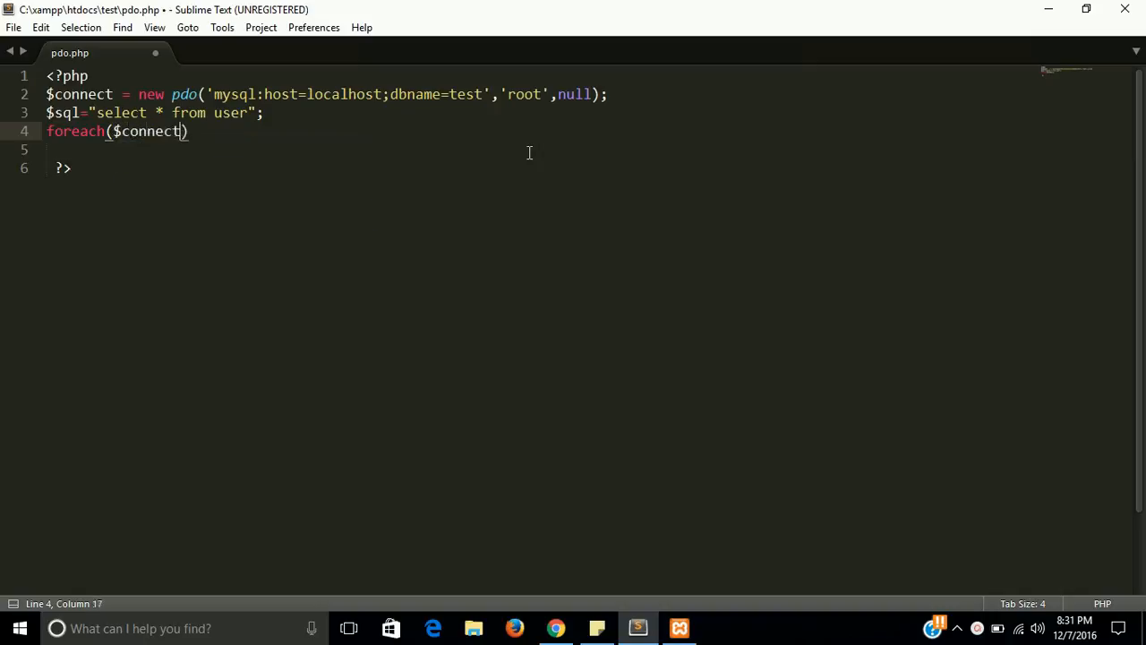
{"action": "type", "text": "->"}
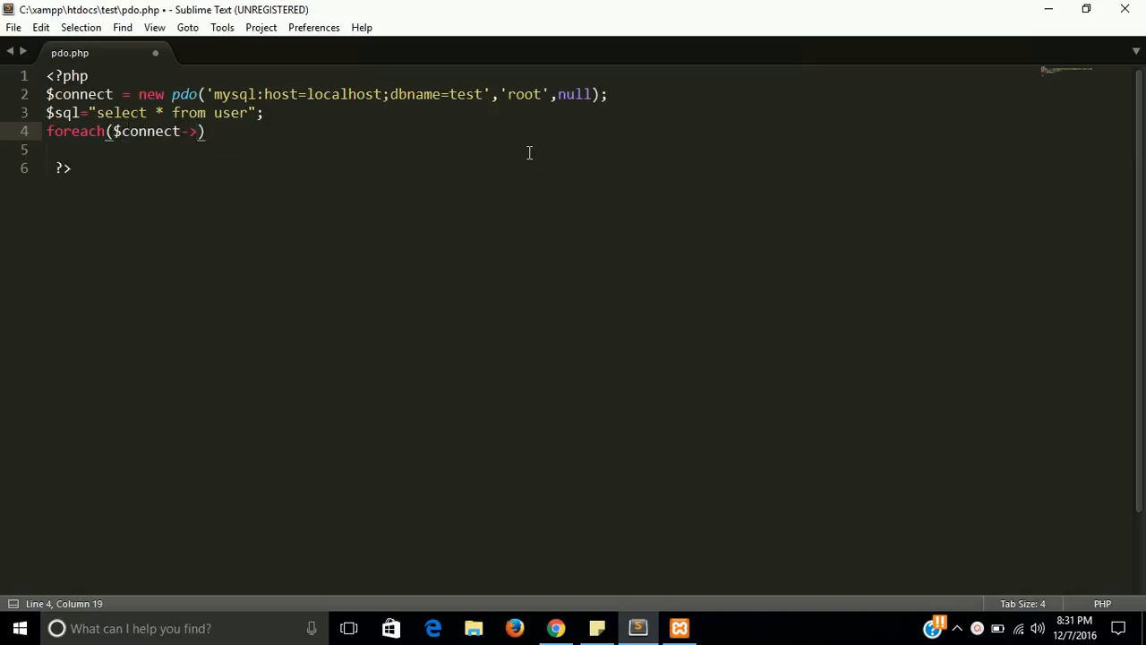
{"action": "type", "text": "query($"}
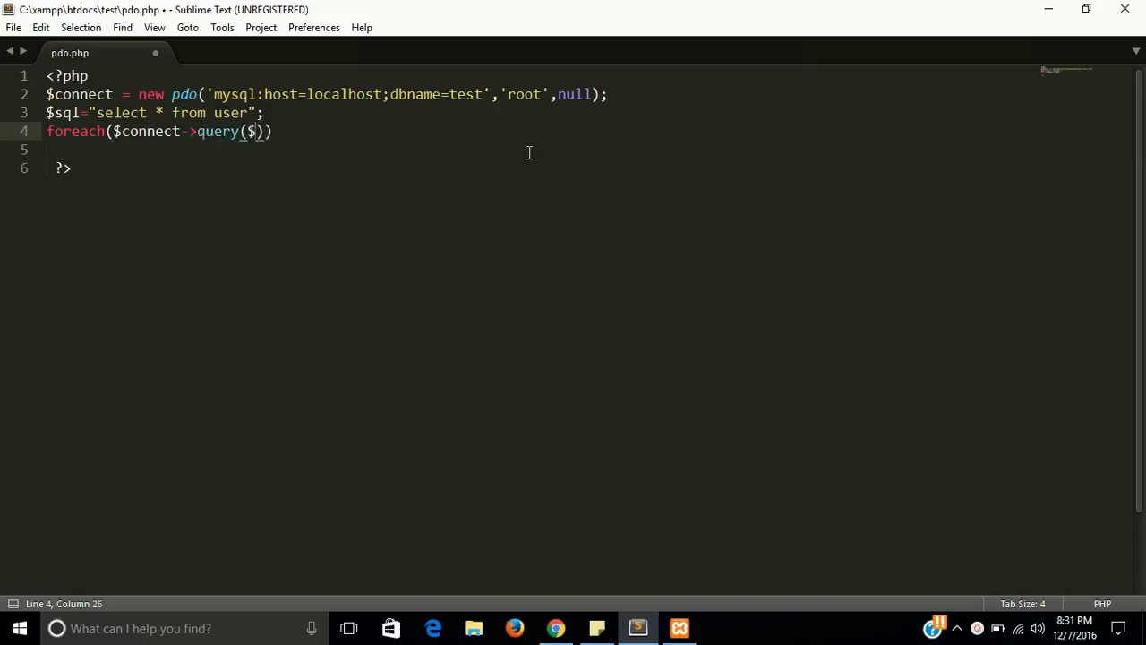
{"action": "type", "text": "sql"}
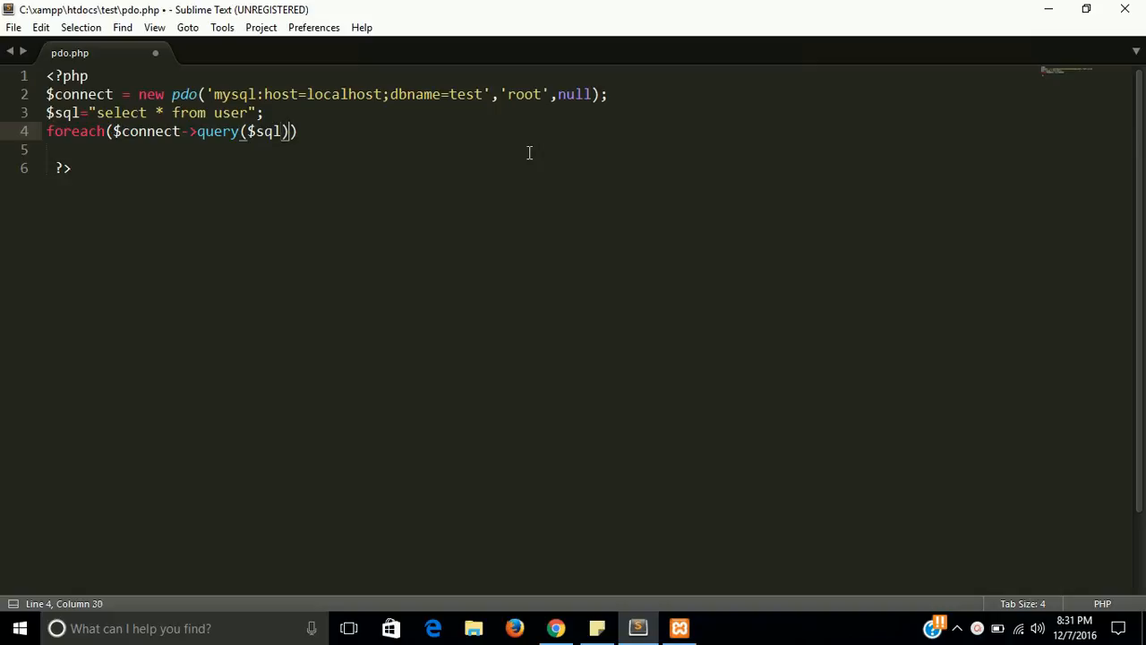
{"action": "type", "text": "as $"}
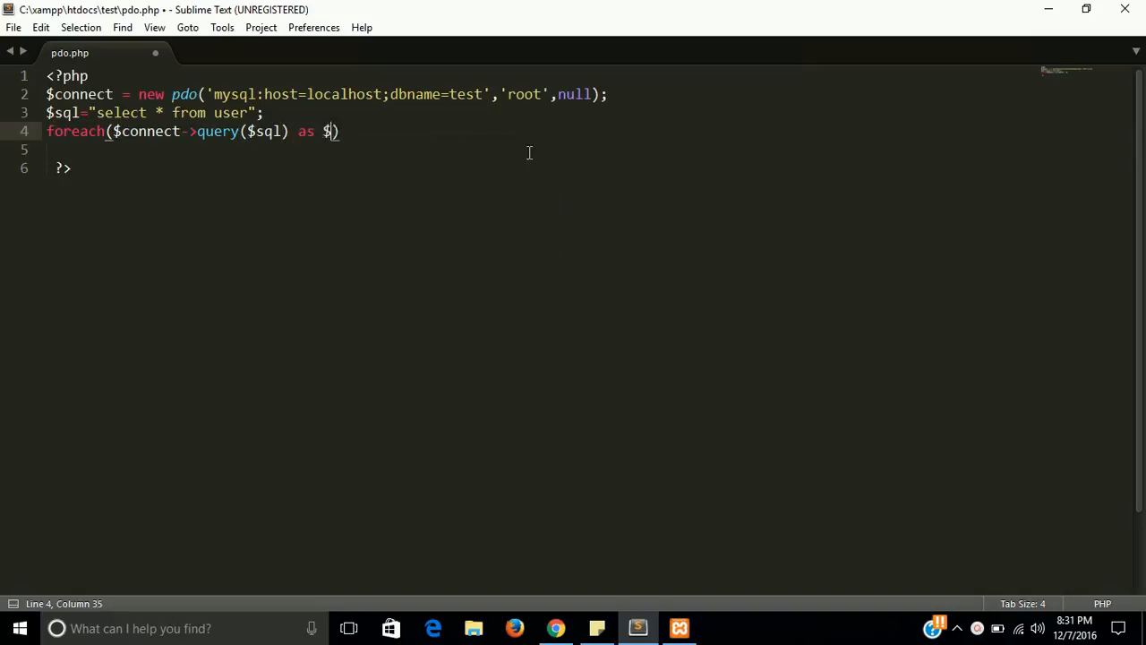
{"action": "type", "text": "row)"}
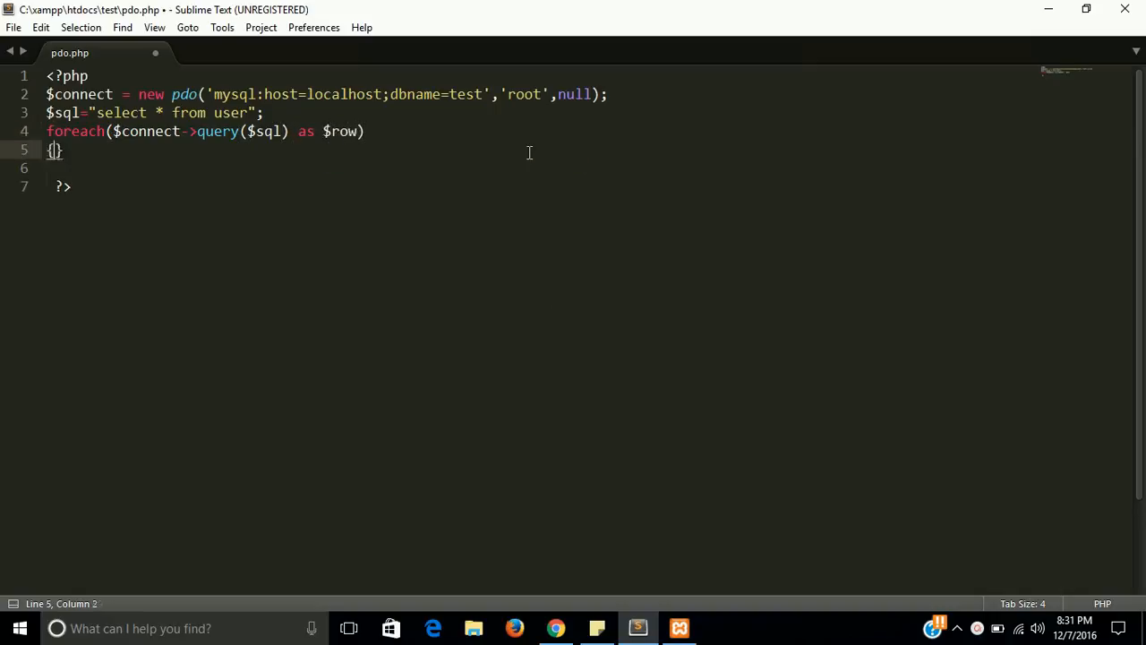
- Inside the loop, print_r($row) and echo "<br>", then view the page in the browser
{"action": "type", "text": "rpi"}
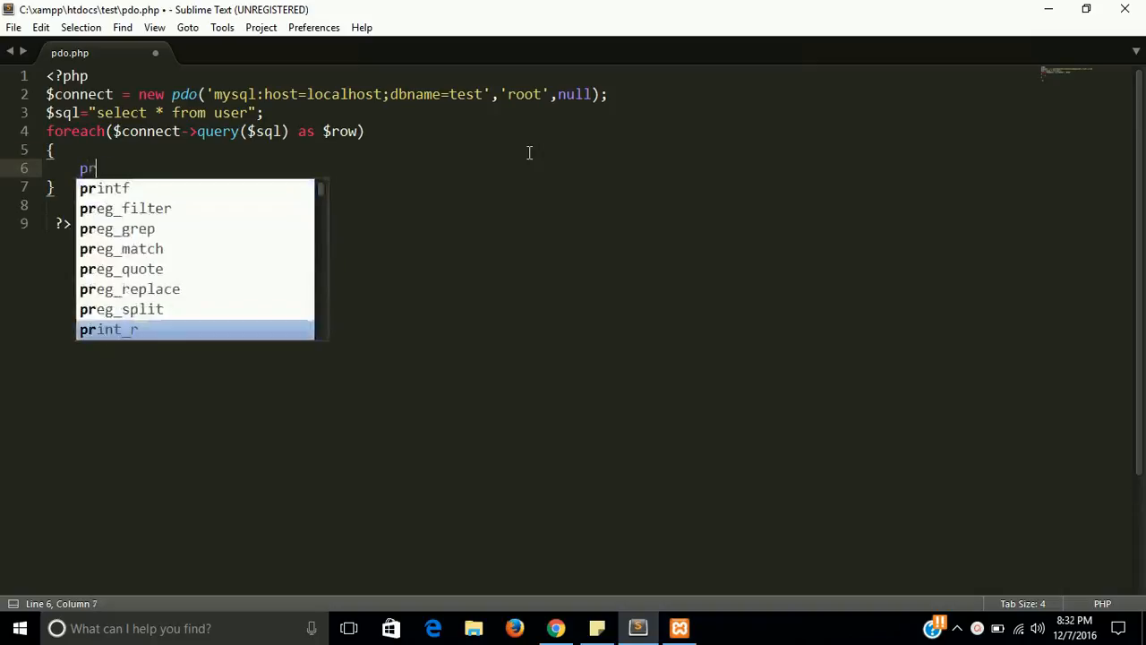
{"action": "key", "text": "Tab"}
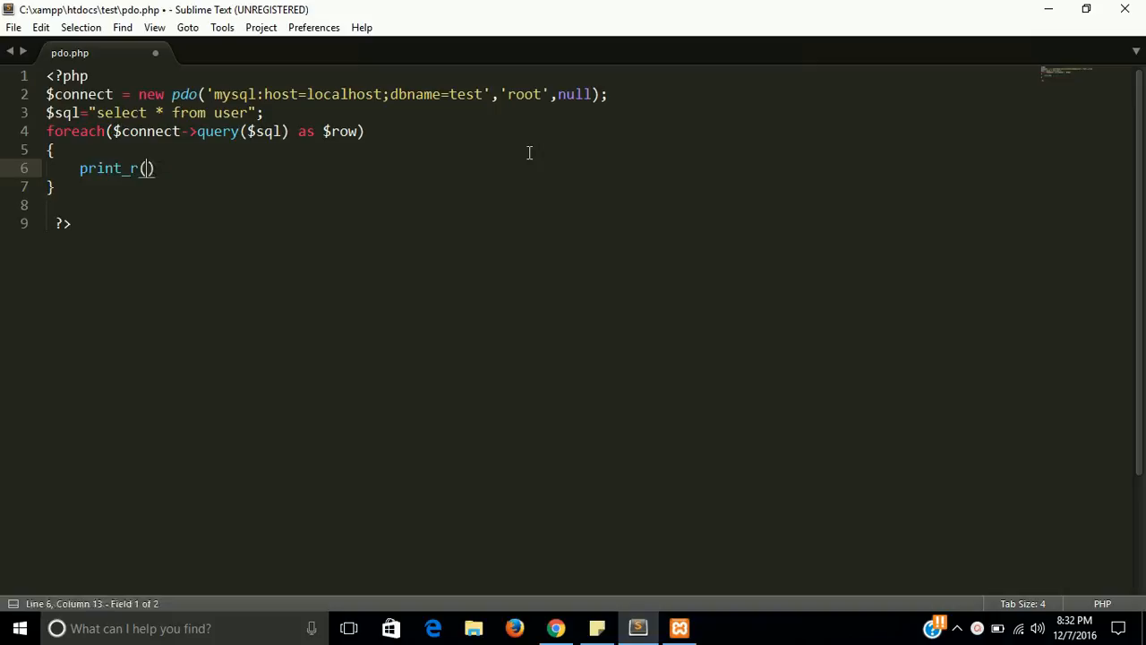
{"action": "type", "text": "$row);"}
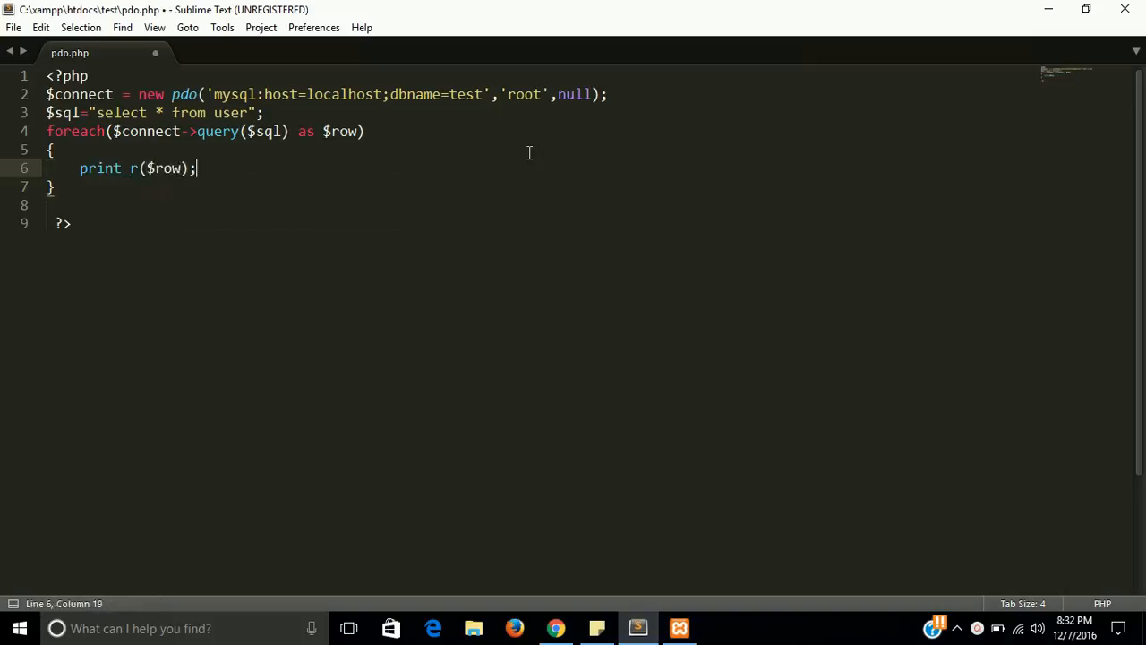
{"action": "type", "text": "echo"}
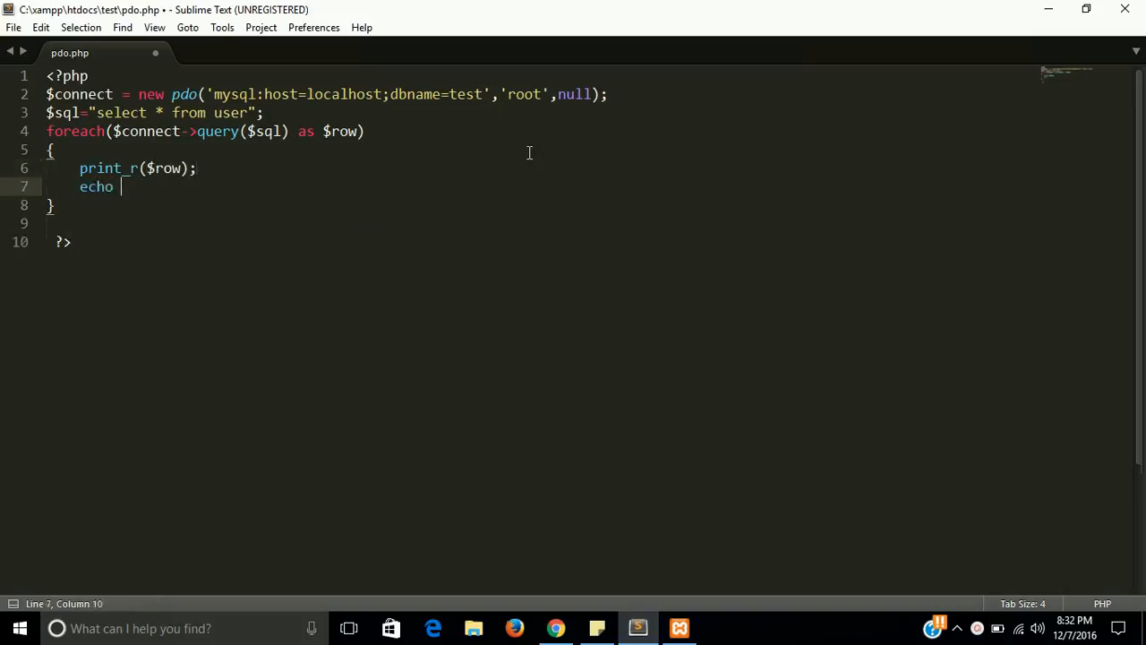
{"action": "type", "text": "\"<br>\";"}
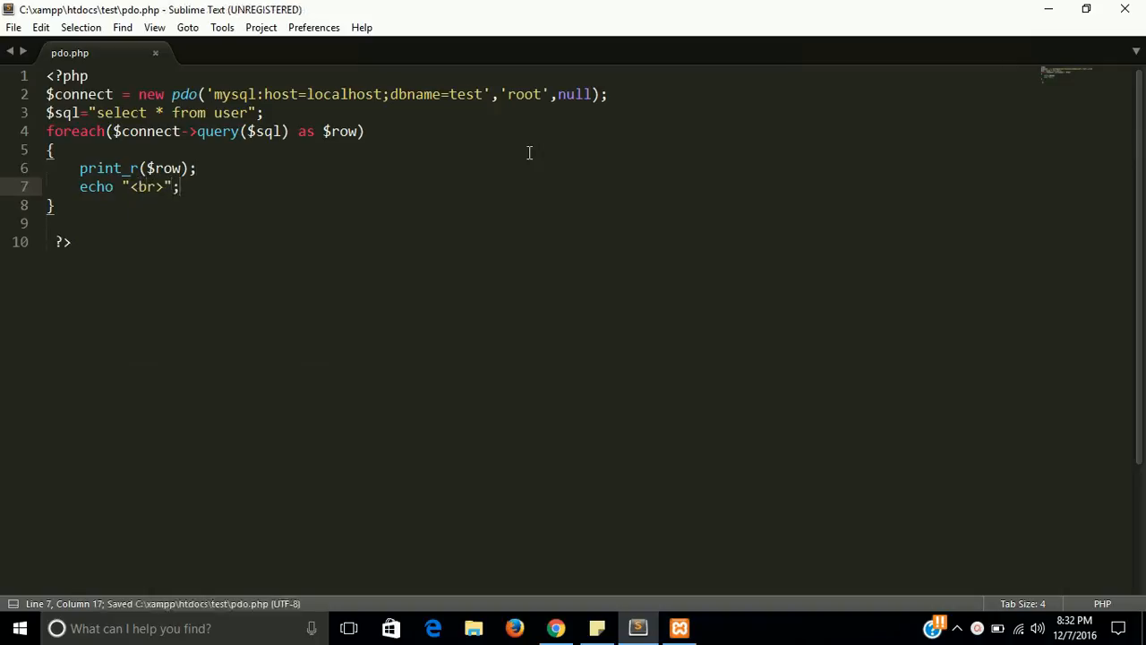
{"action": "left_click", "coordinate": [556, 628]}
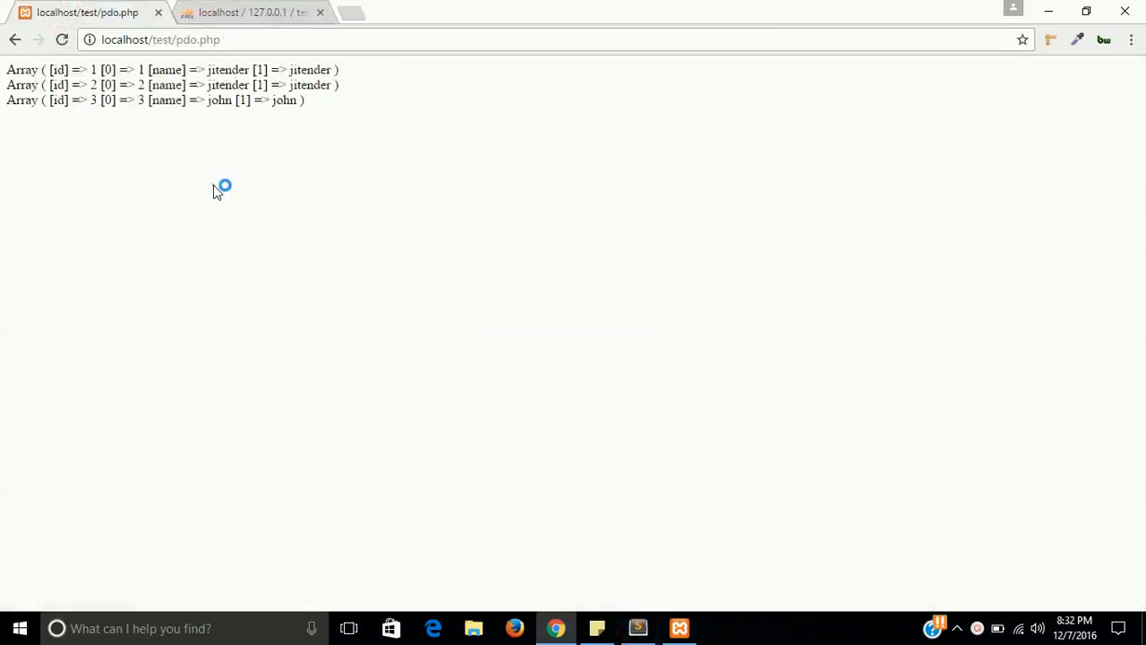
- Inspect the row arrays and change the loop to print $row['name']
{"action": "left_click", "coordinate": [251, 12]}
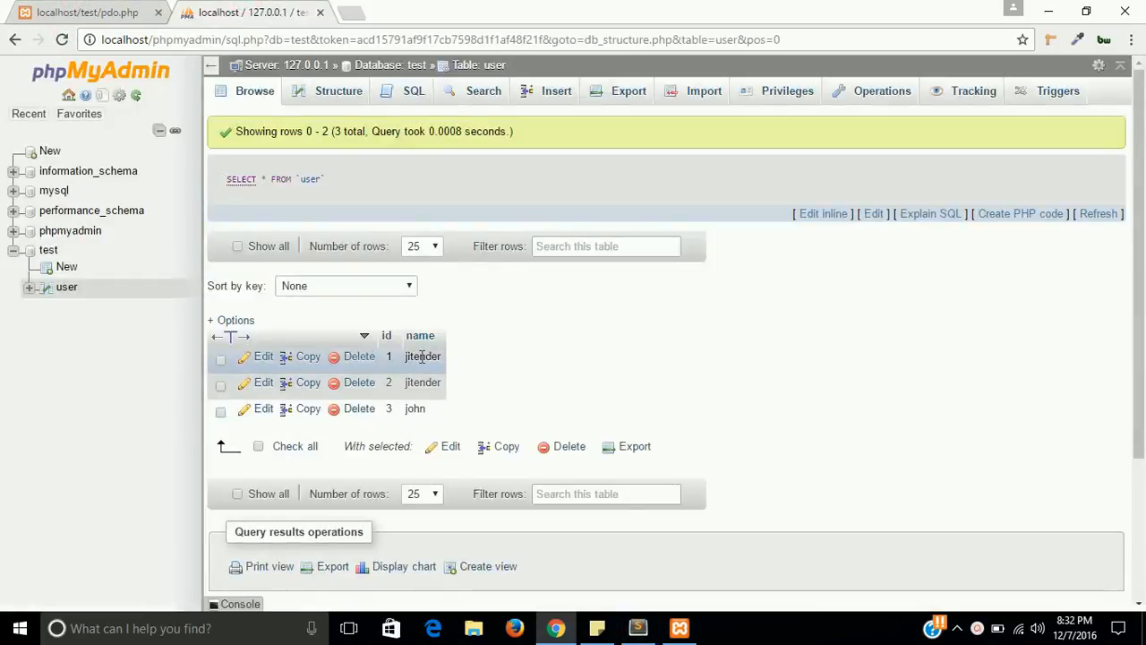
{"action": "double_click", "coordinate": [387, 356]}
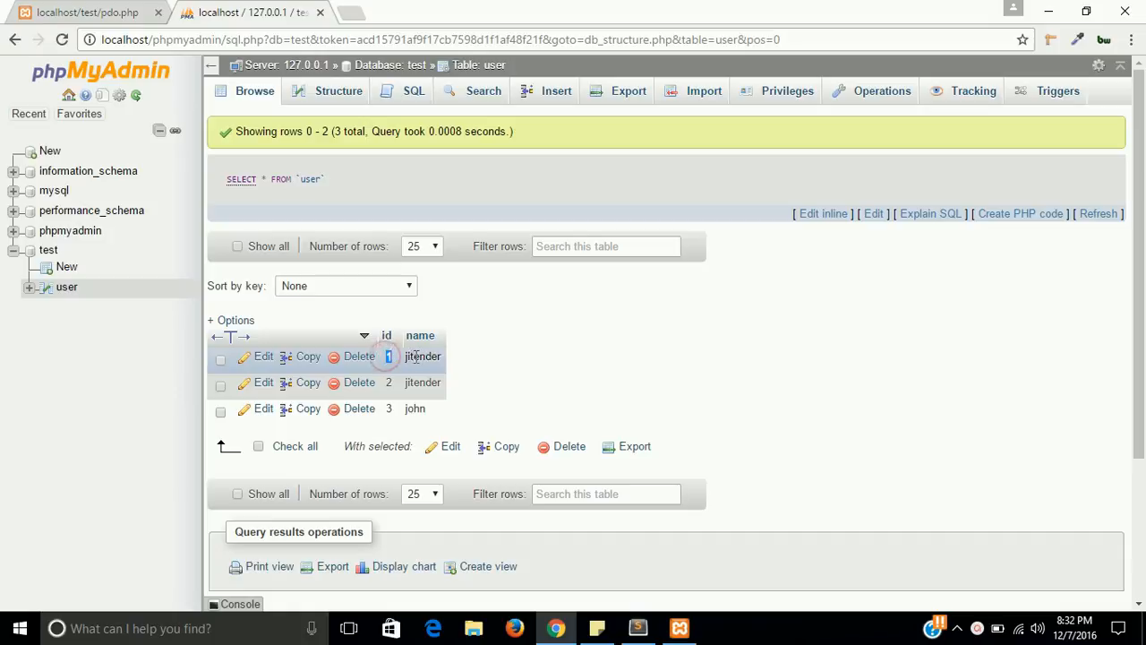
{"action": "left_click", "coordinate": [87, 11]}
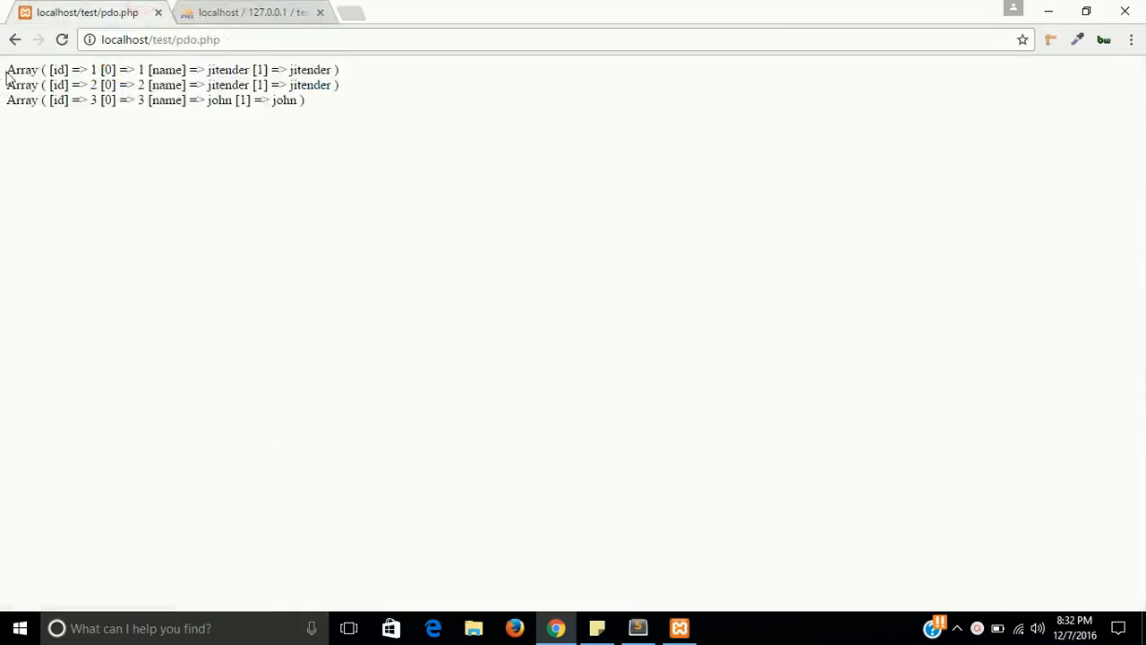
{"action": "left_click_drag", "start_coordinate": [48, 70], "coordinate": [115, 70]}
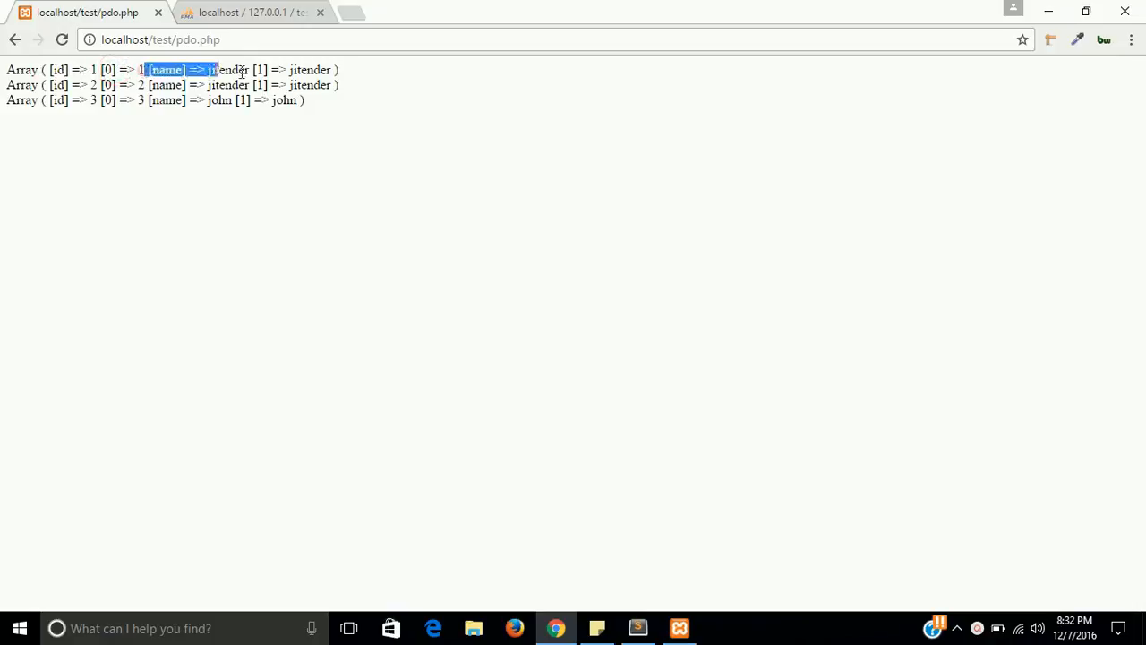
{"action": "left_click", "coordinate": [638, 628]}
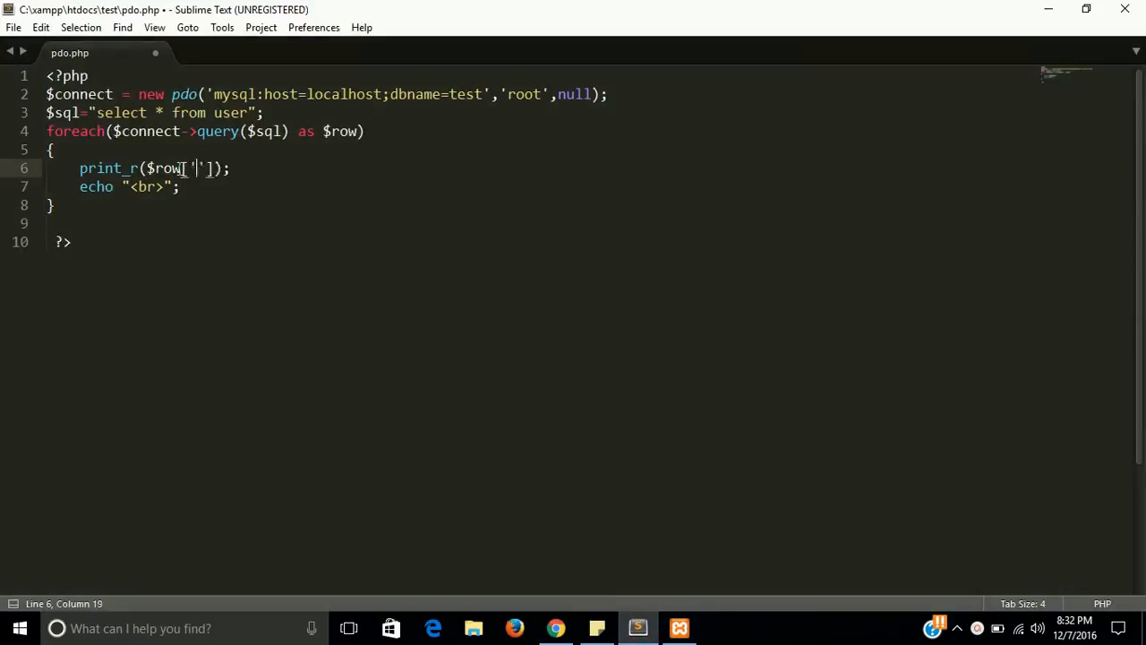
{"action": "type", "text": "name"}
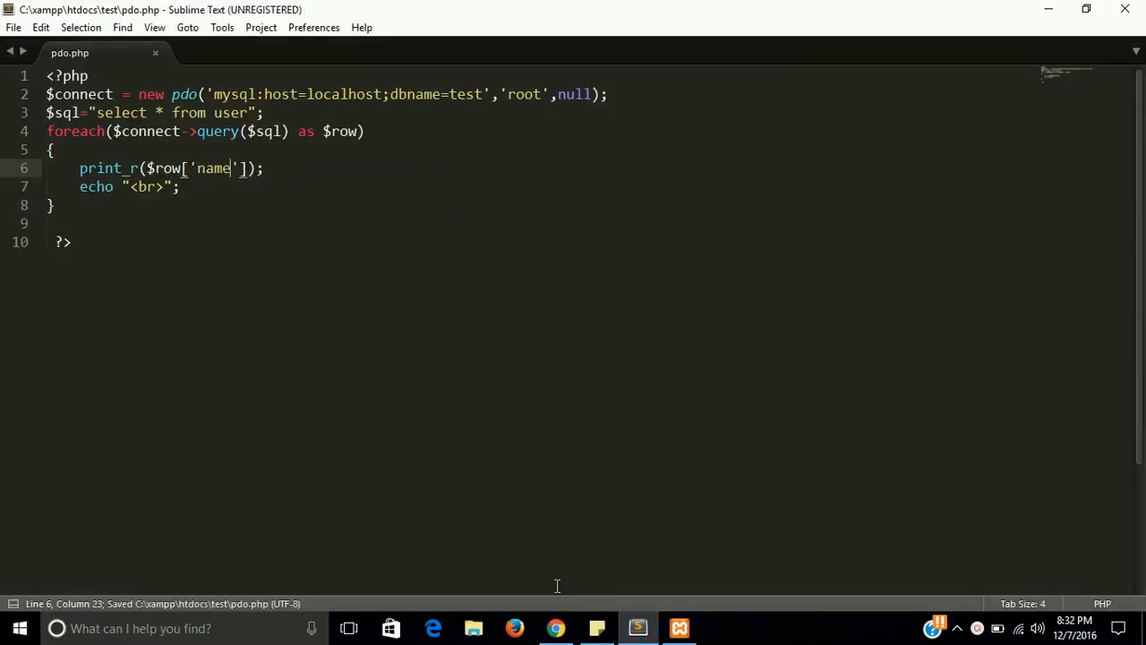
{"action": "left_click", "coordinate": [556, 627]}
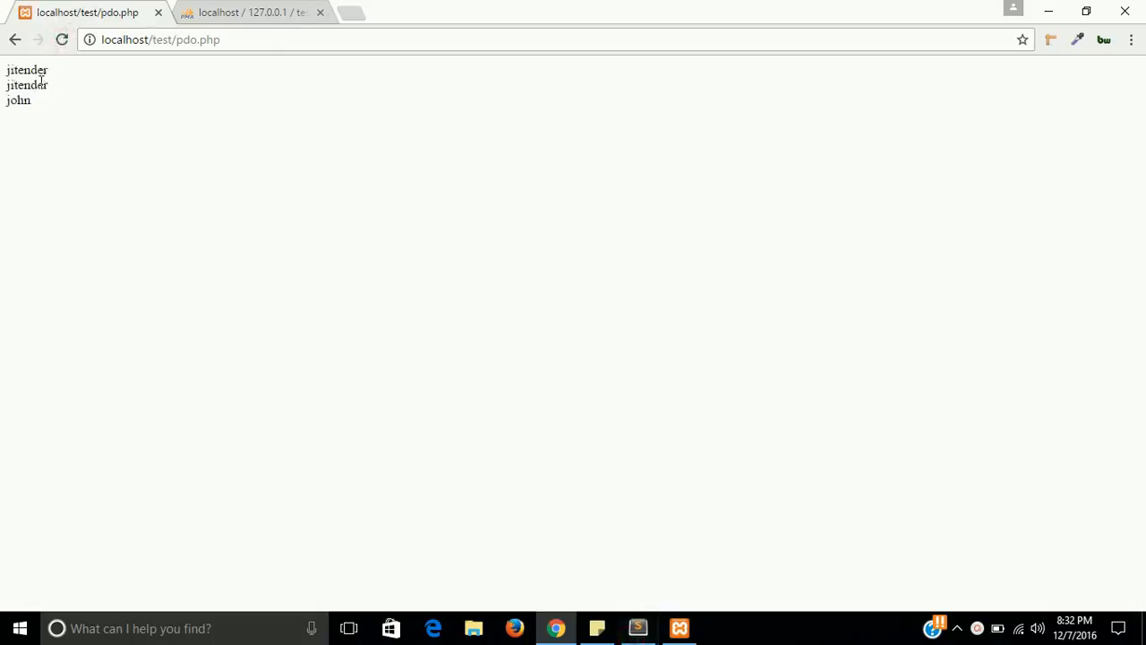
- Rename the first user to sam in phpMyAdmin and recheck pdo.php's output
{"action": "left_click", "coordinate": [251, 11]}
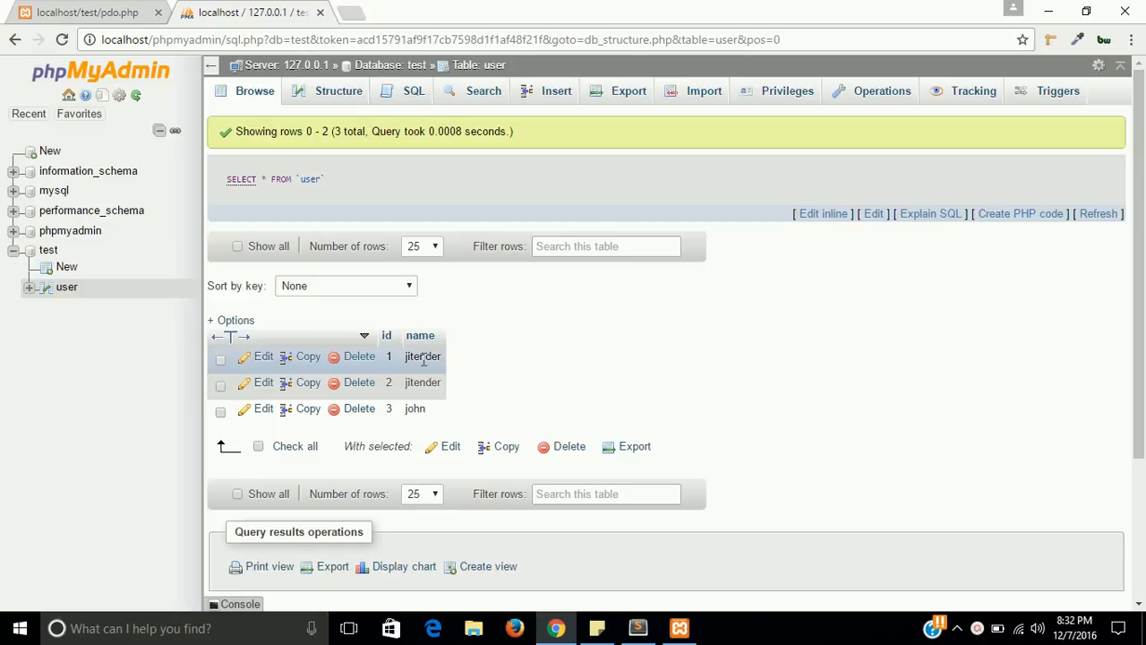
{"action": "double_click", "coordinate": [422, 356]}
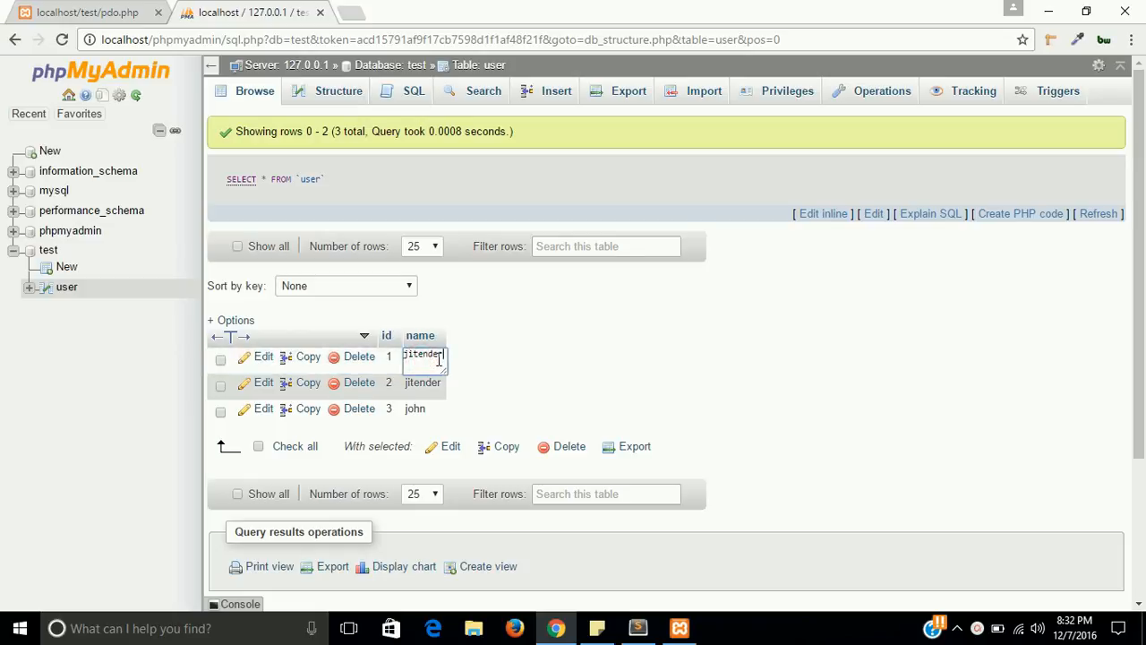
{"action": "type", "text": "sam"}
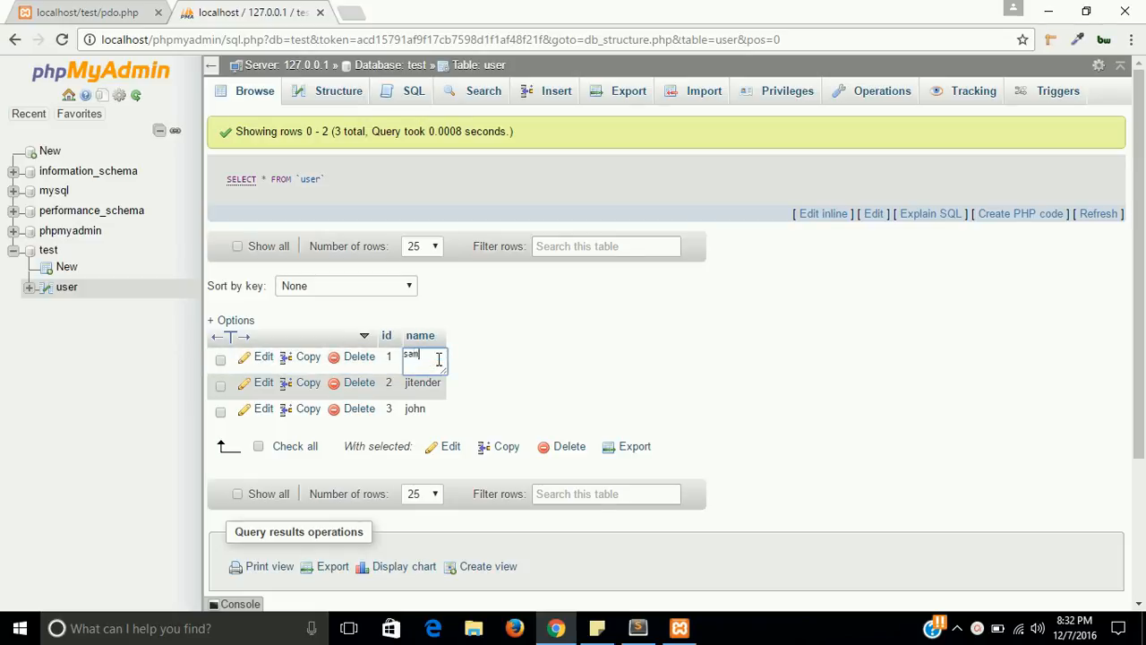
{"action": "key", "text": "Enter"}
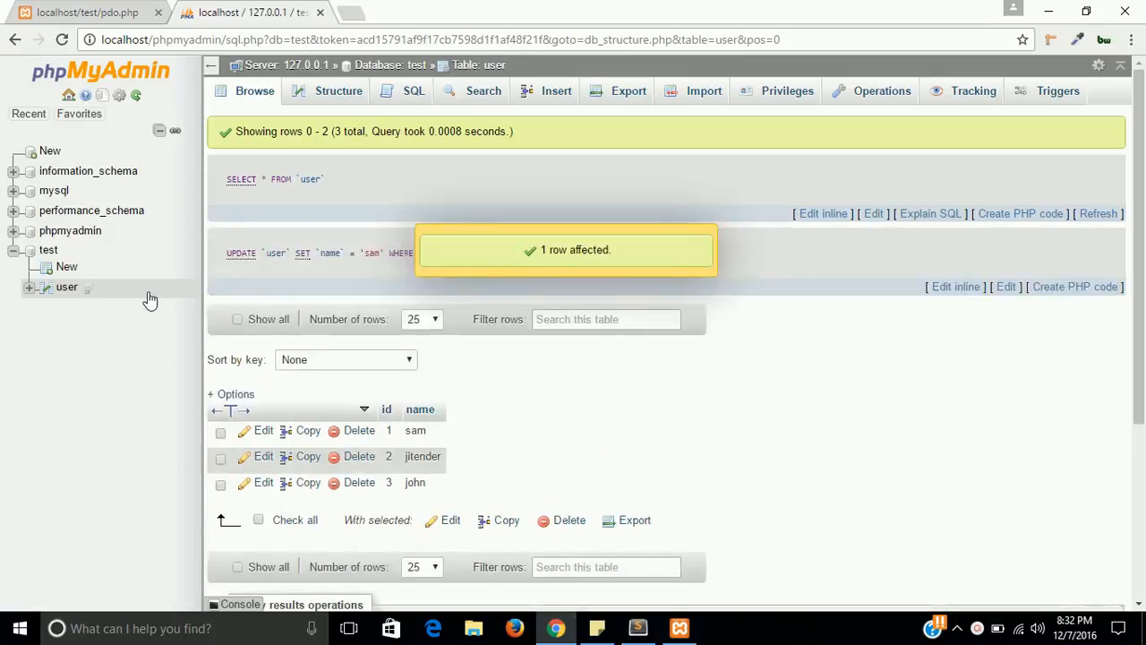
{"action": "left_click", "coordinate": [88, 11]}
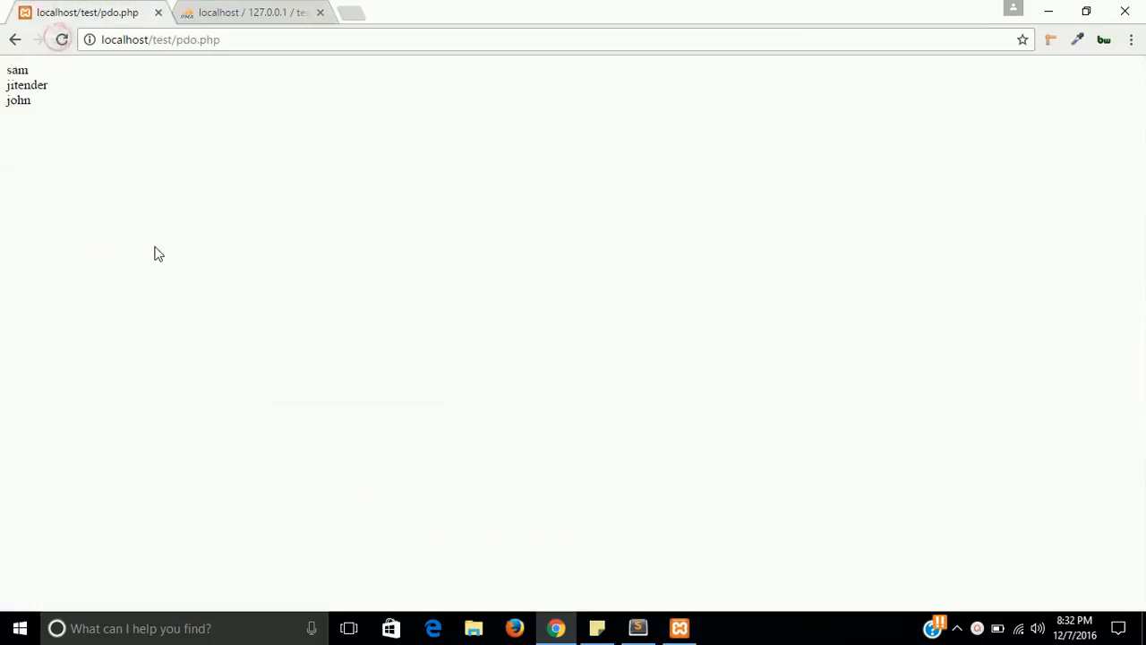
{"action": "mouse_move", "coordinate": [215, 276]}
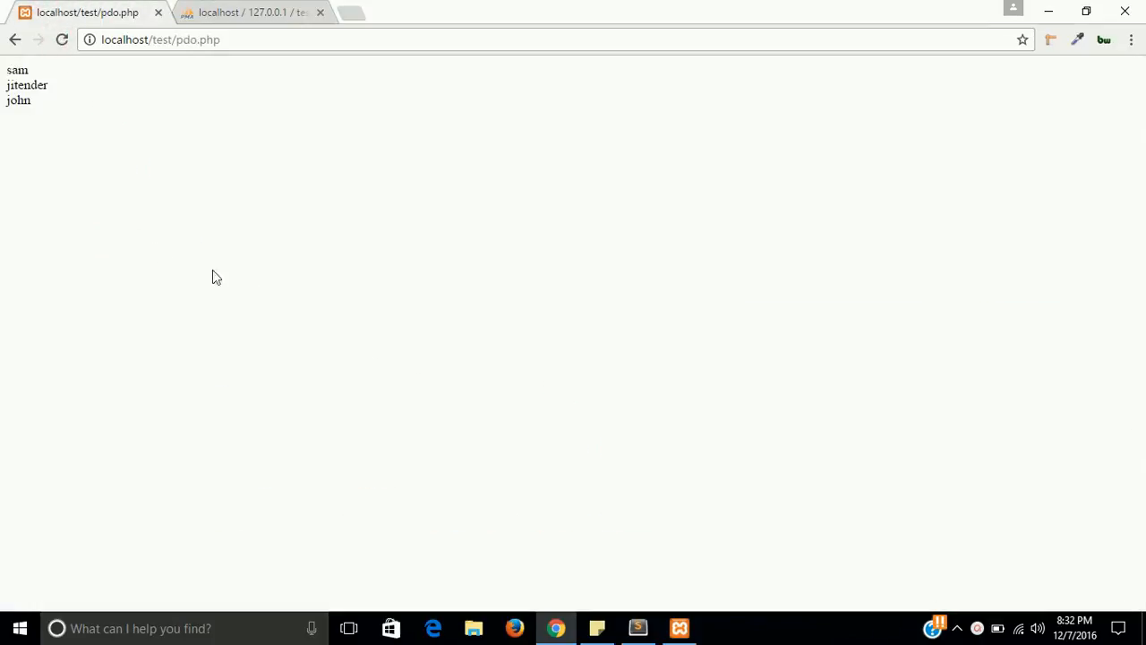
{"action": "left_click", "coordinate": [638, 628]}
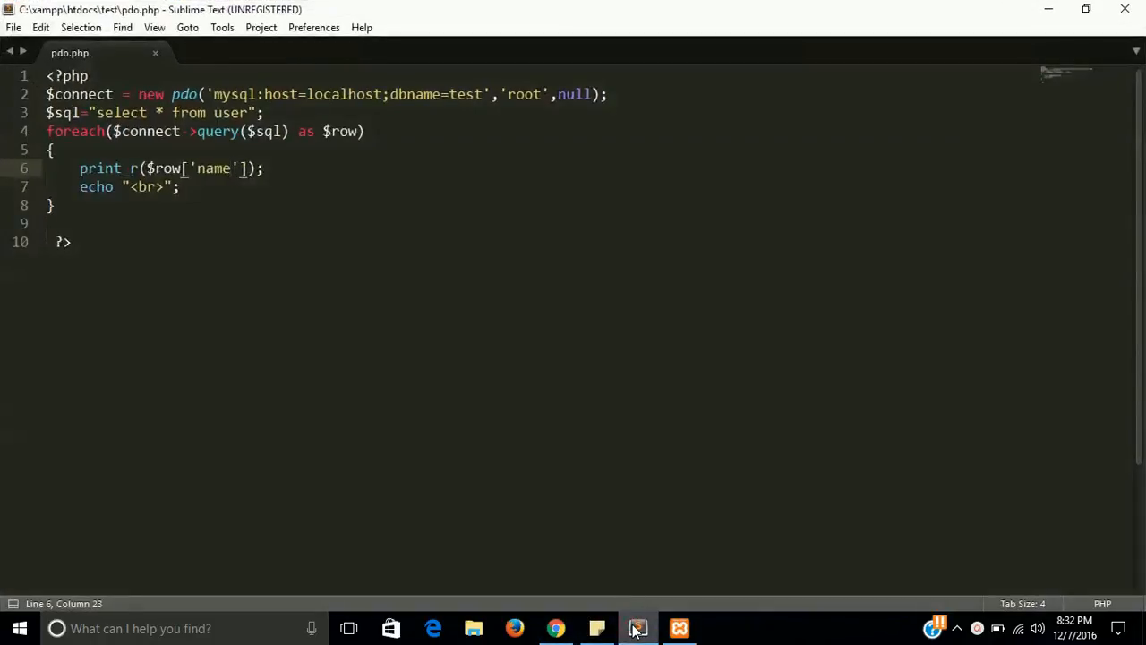